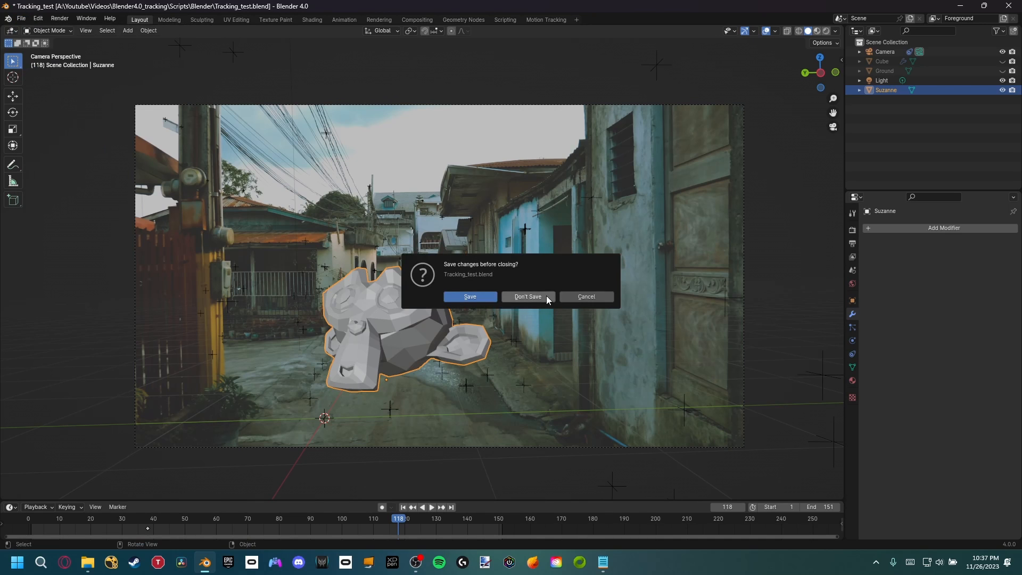
Discard the old scene and add the VFX > Motion Tracking workspace to the fresh scene.
click(527, 296)
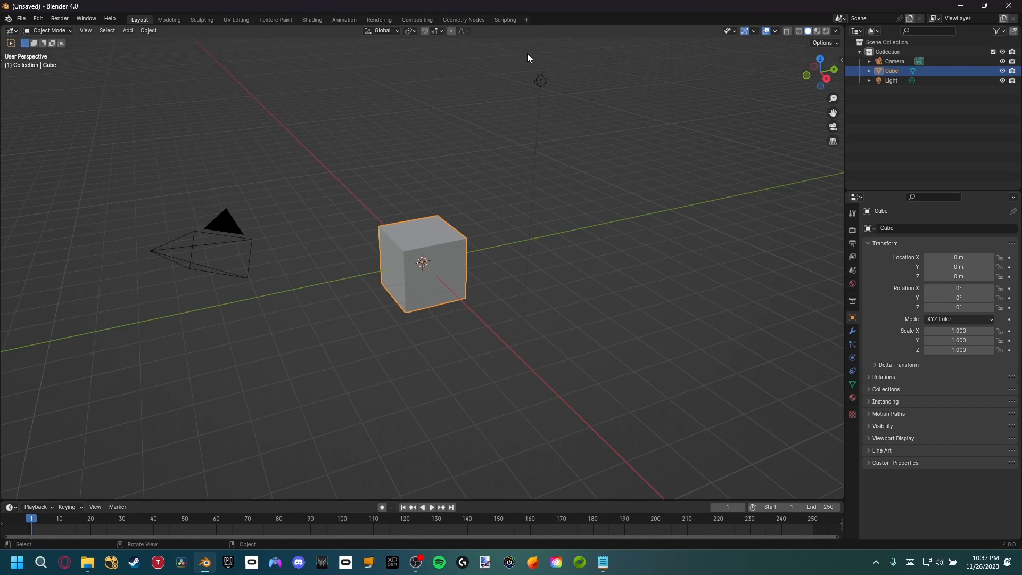
click(524, 19)
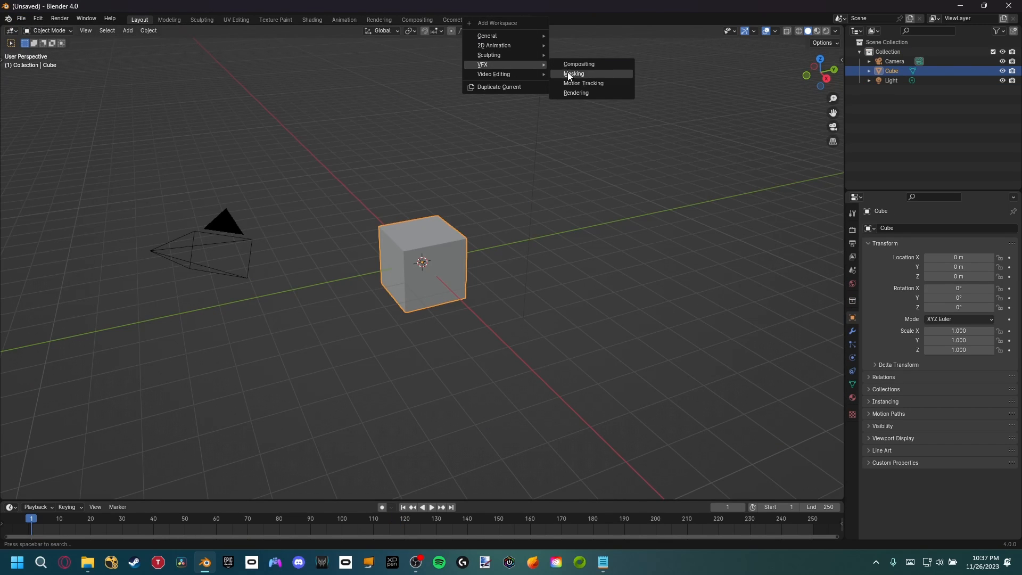
click(582, 83)
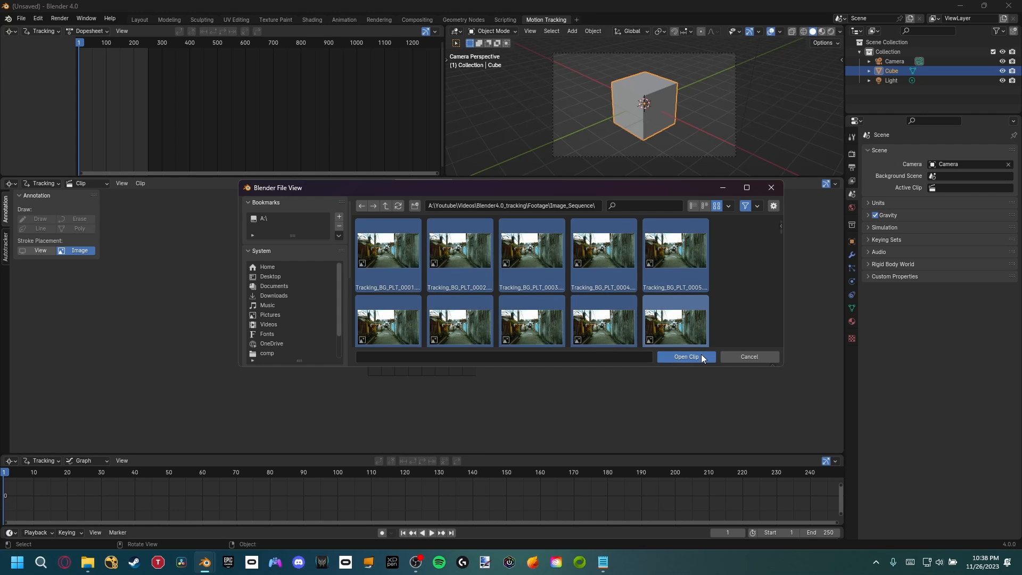
Open the alley image sequence as the clip and set the scene frames to its 151-frame range.
click(685, 357)
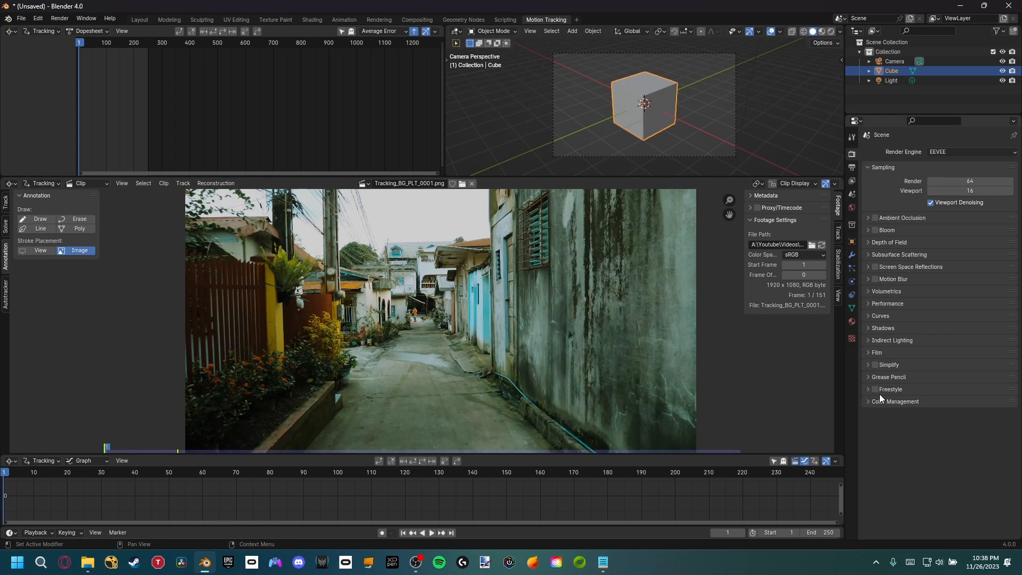
click(894, 401)
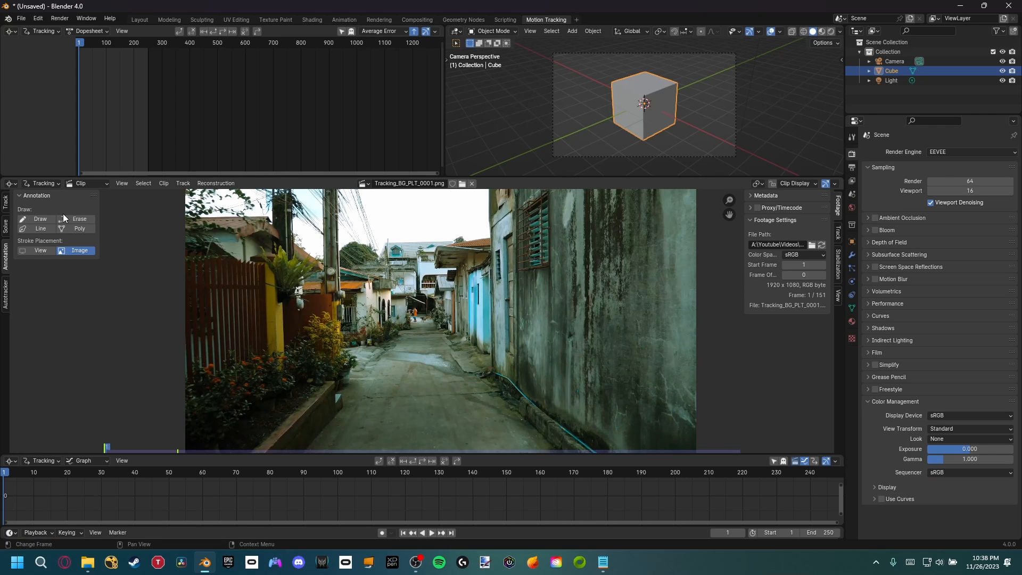
click(5, 200)
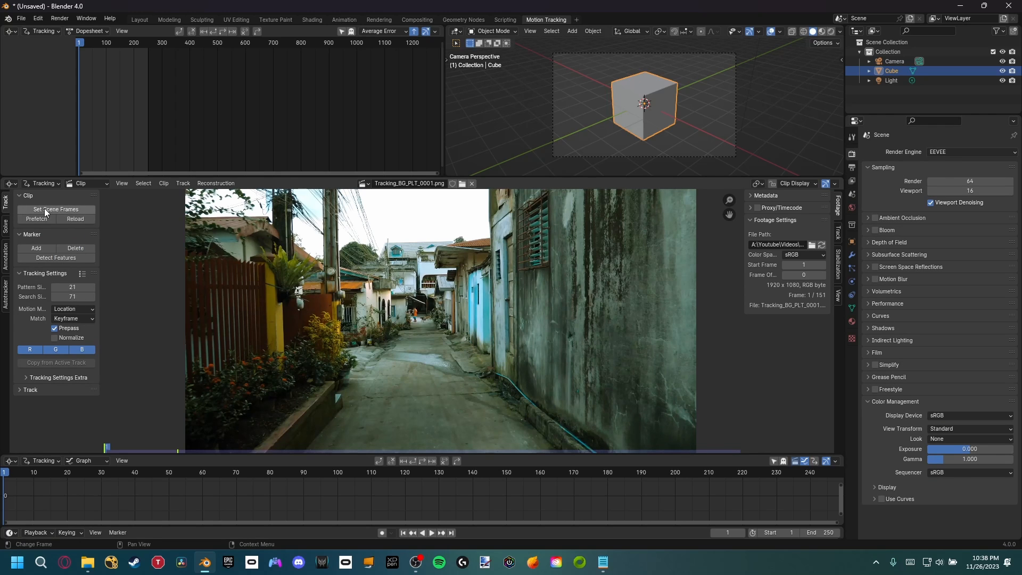
click(55, 209)
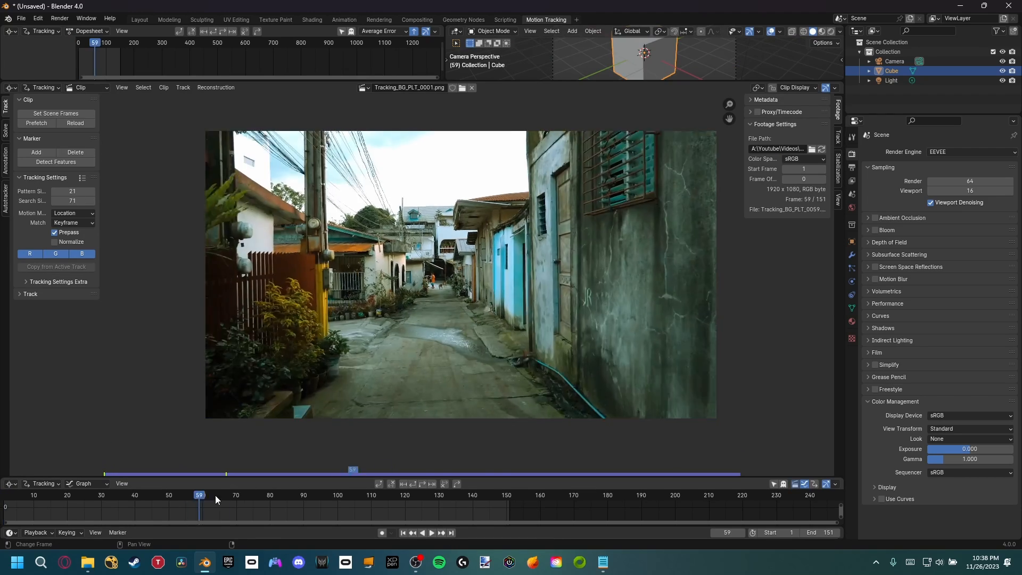
drag(199, 495, 225, 494)
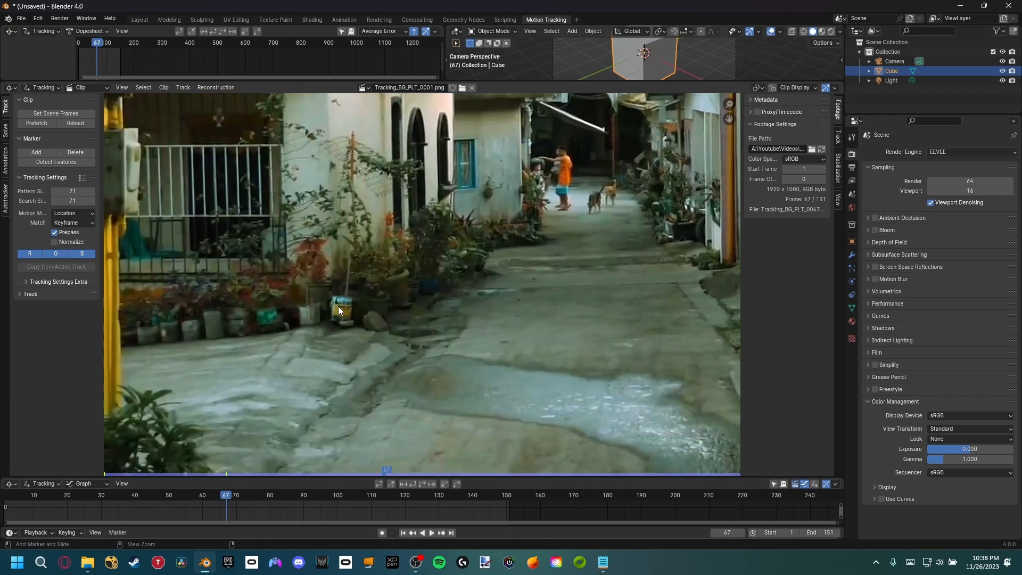
click(338, 310)
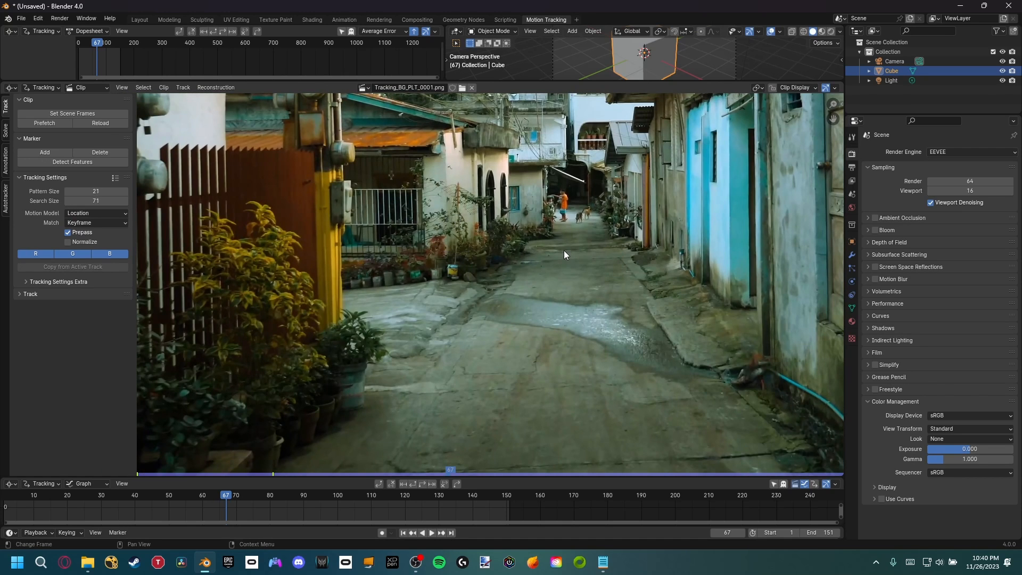
mouse_move(292, 205)
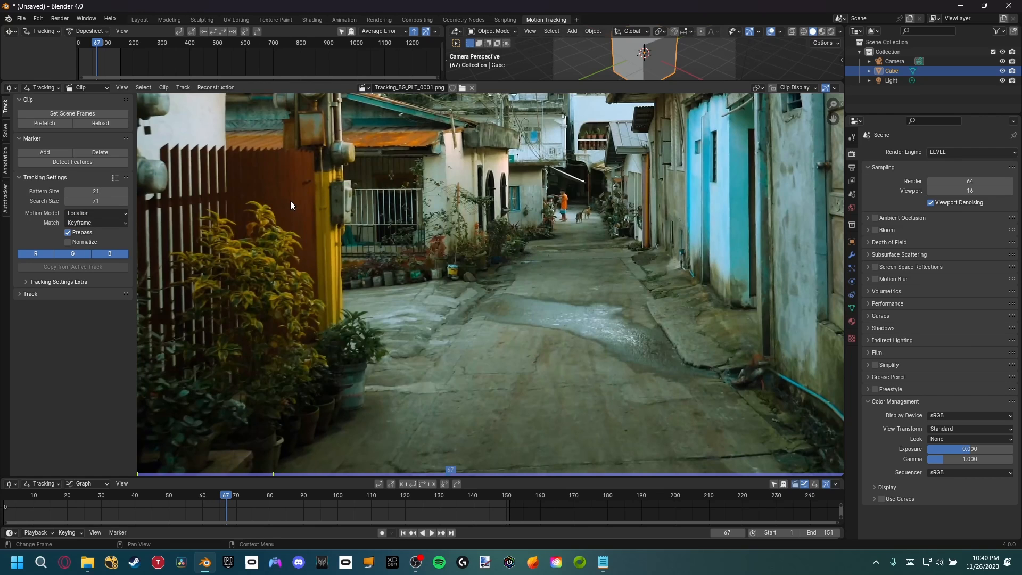
Set marker matching to Previous frame and enable Normalize in the tracking settings.
click(95, 223)
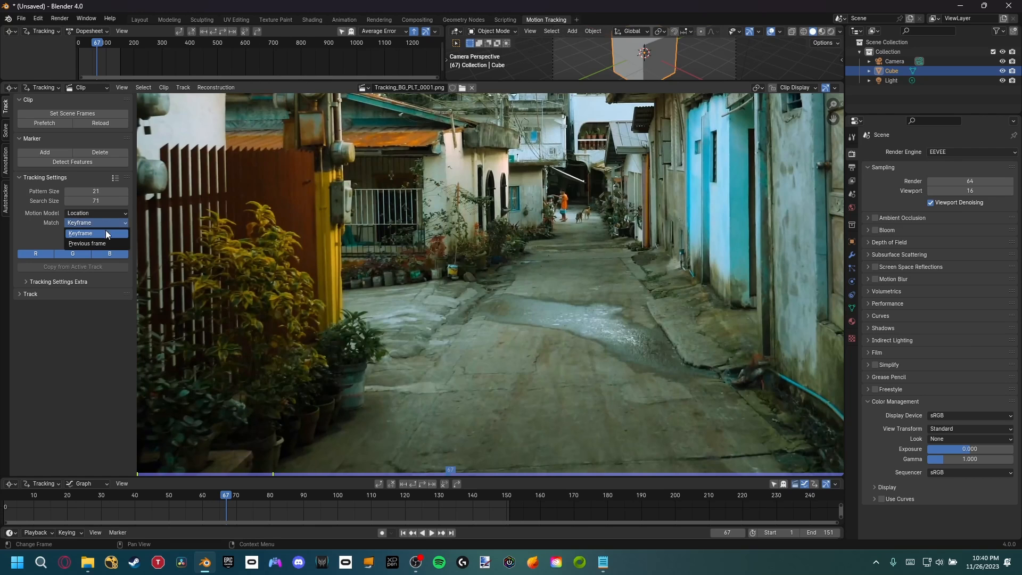
click(86, 243)
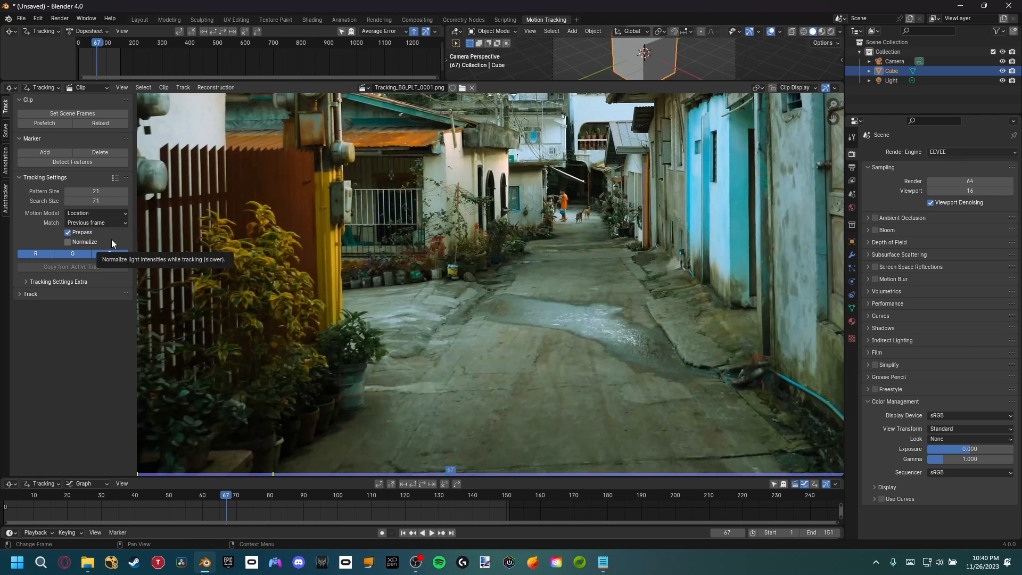
click(68, 242)
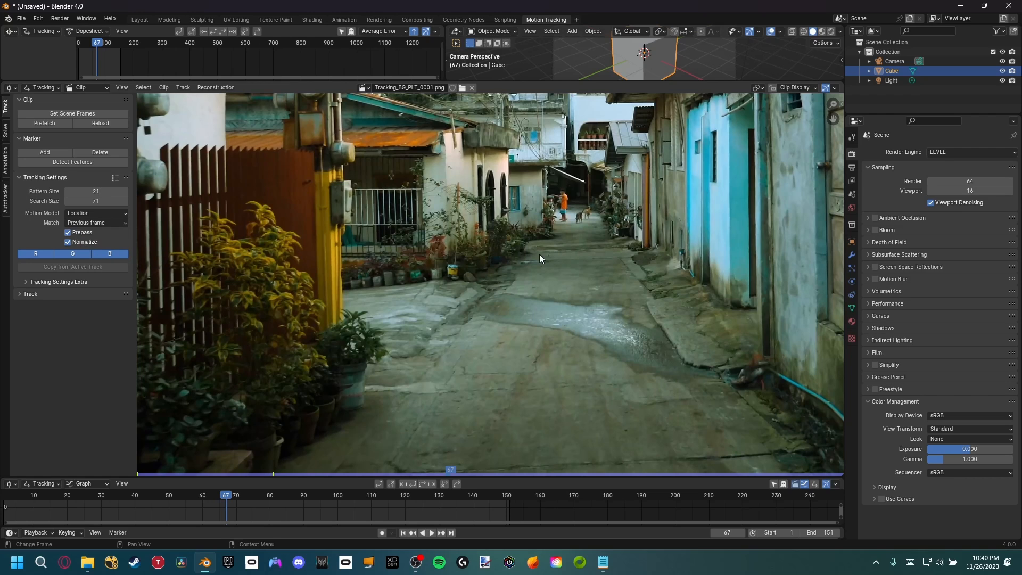
mouse_move(555, 251)
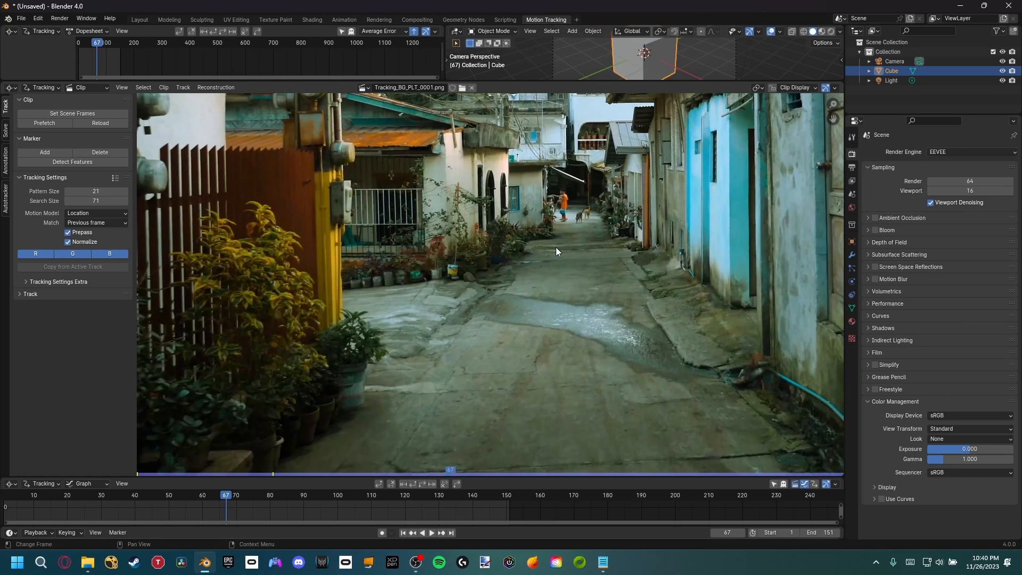
mouse_move(540, 244)
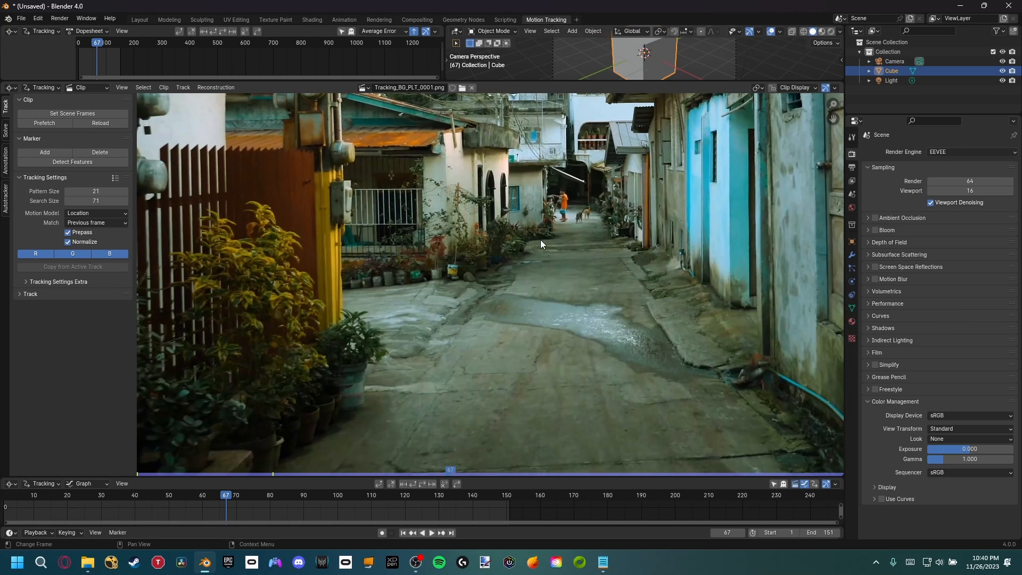
click(57, 281)
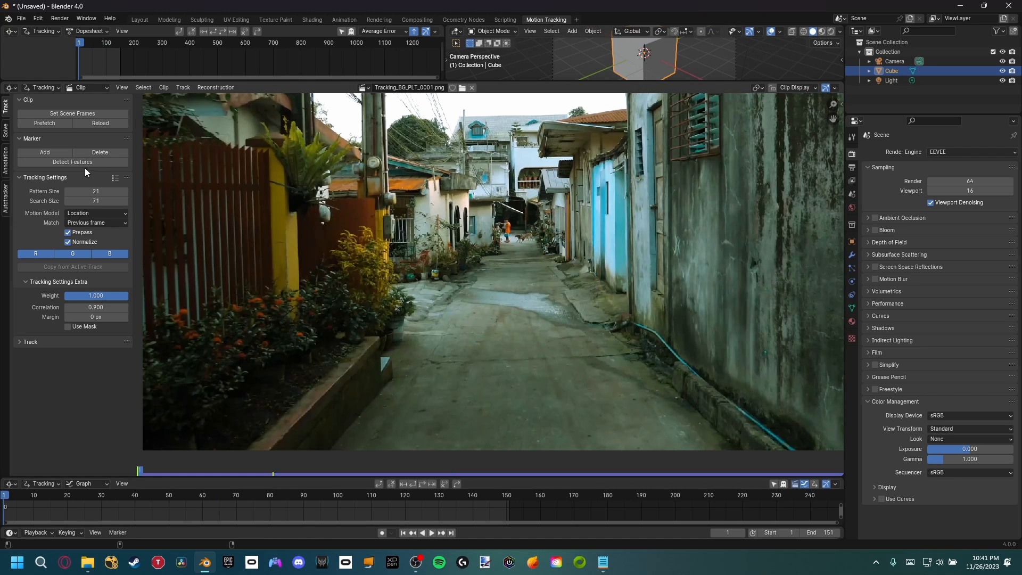
Detect features on frame 1, track them forward to frame 151, and prefetch the clip frames.
click(71, 161)
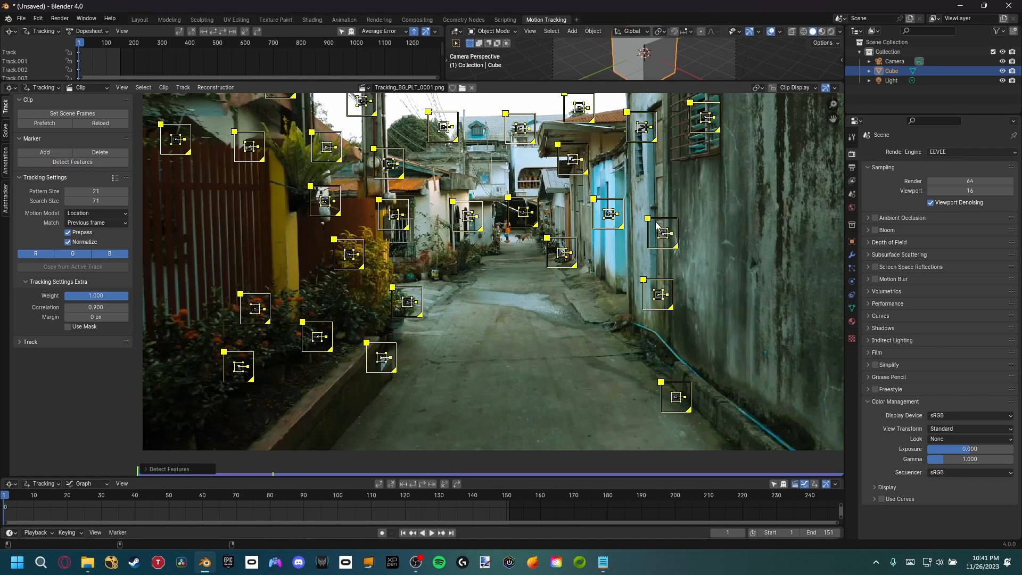
mouse_move(151, 473)
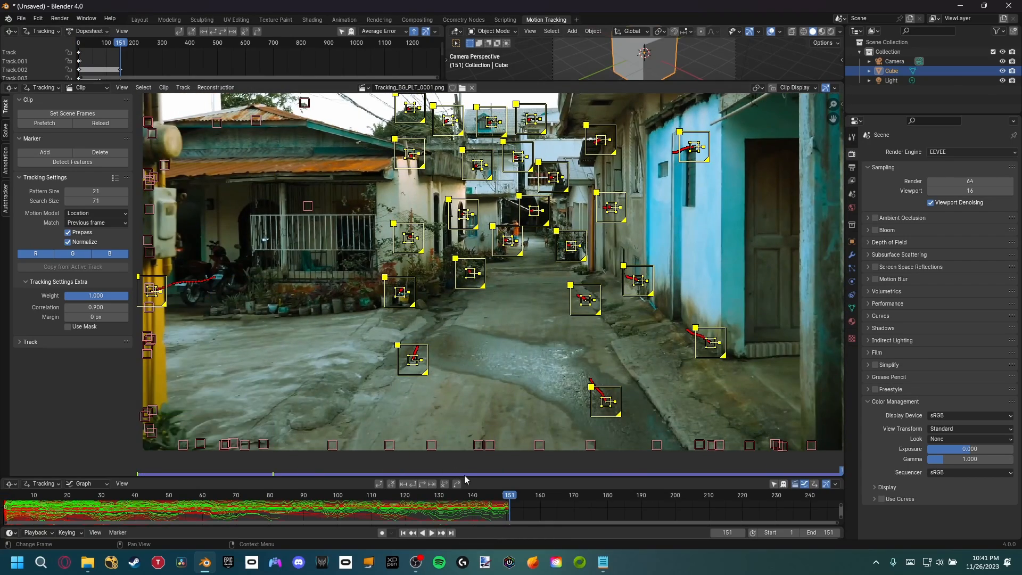
click(297, 432)
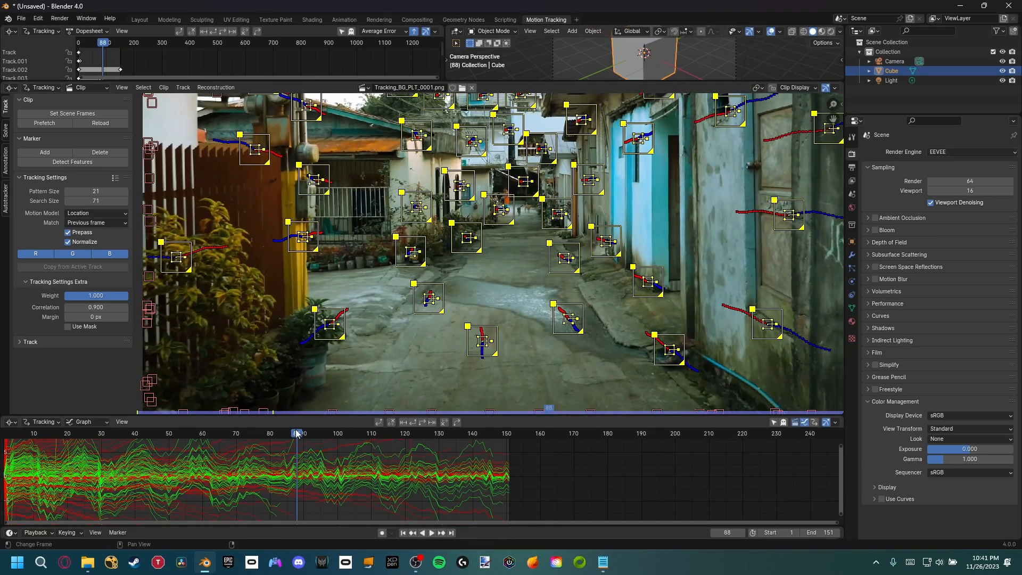
mouse_move(482, 440)
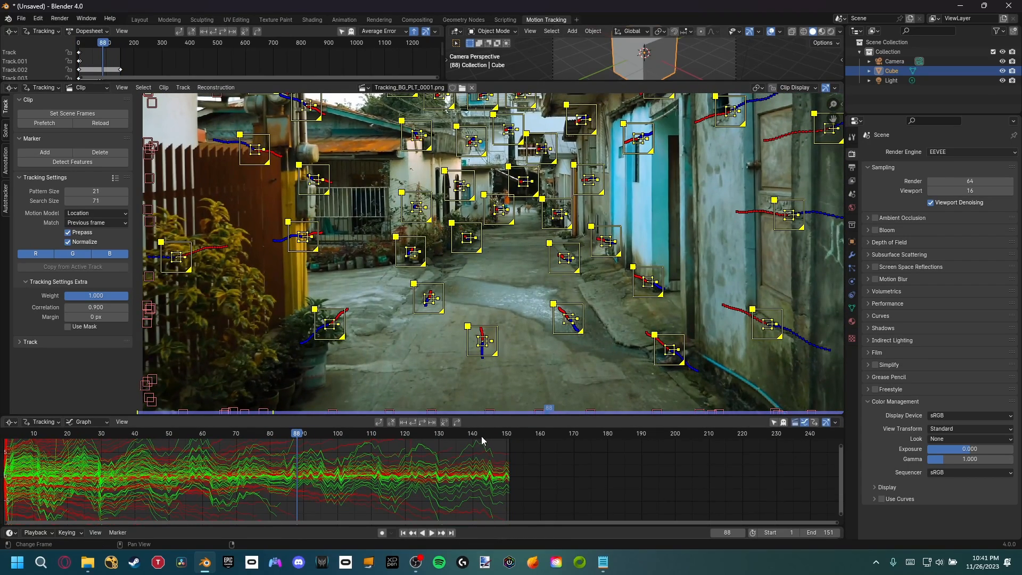
mouse_move(297, 436)
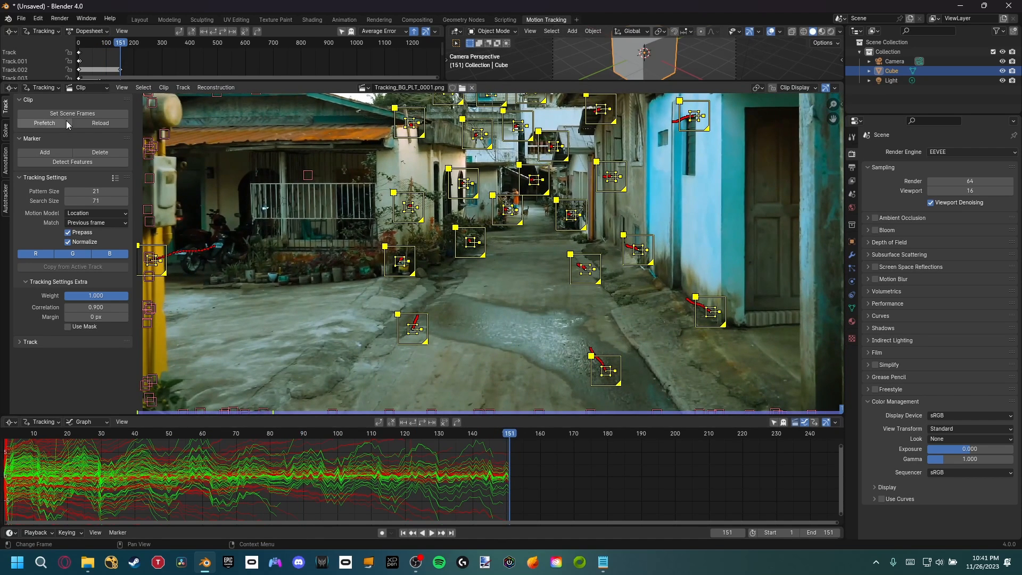
click(72, 162)
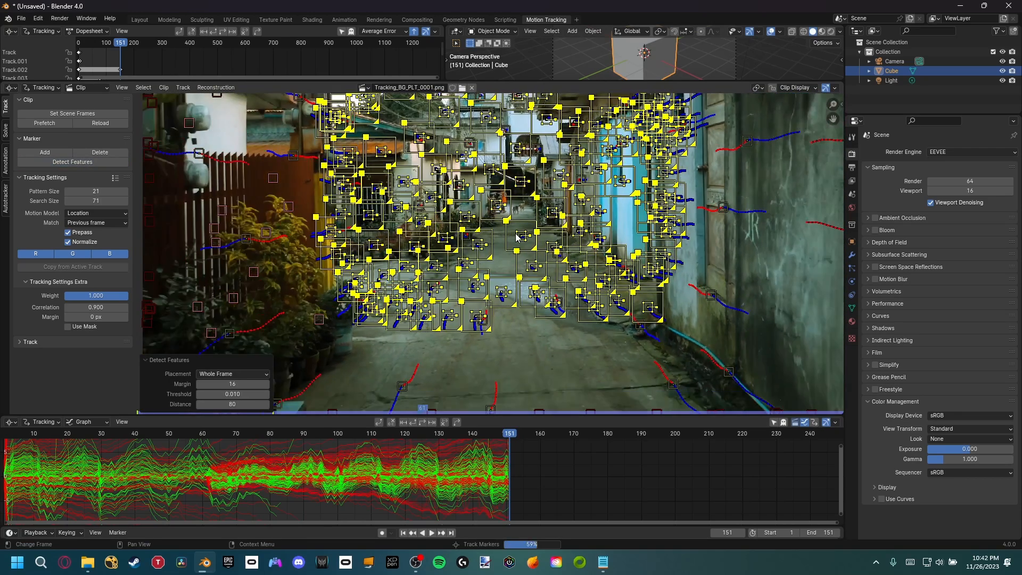
Detect additional features at the last frame and track them backward to frame 1.
click(401, 532)
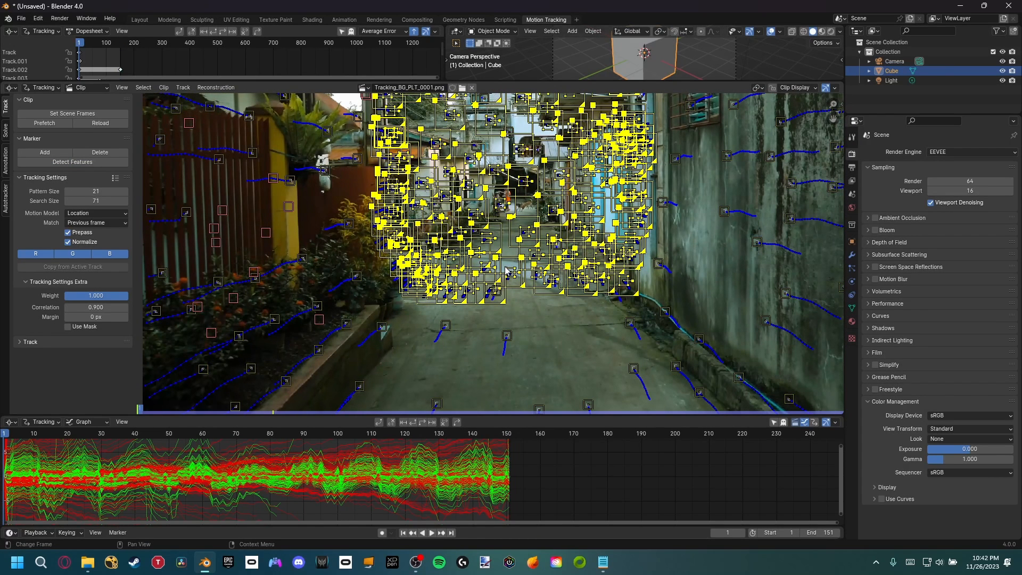
mouse_move(255, 441)
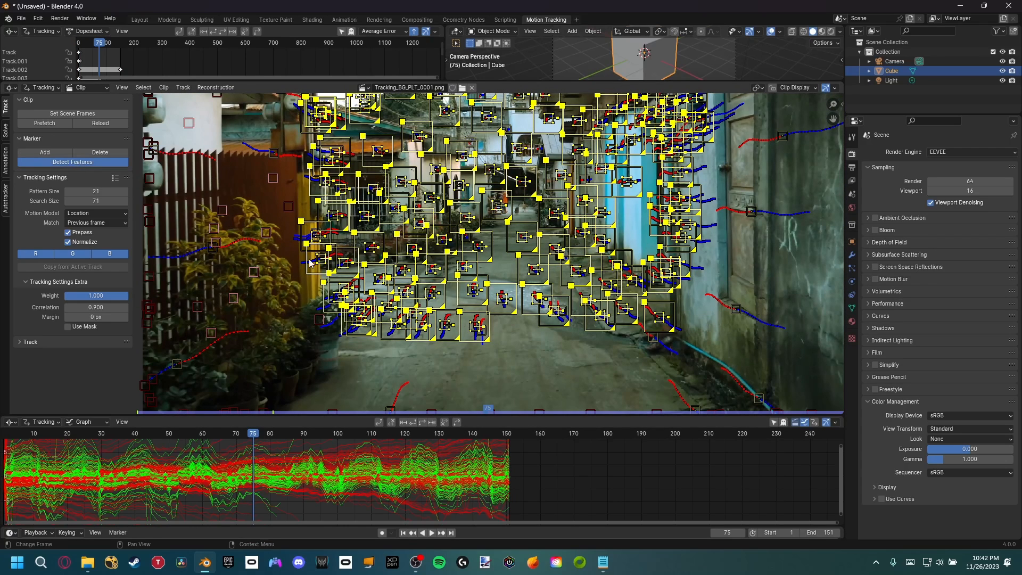
click(72, 161)
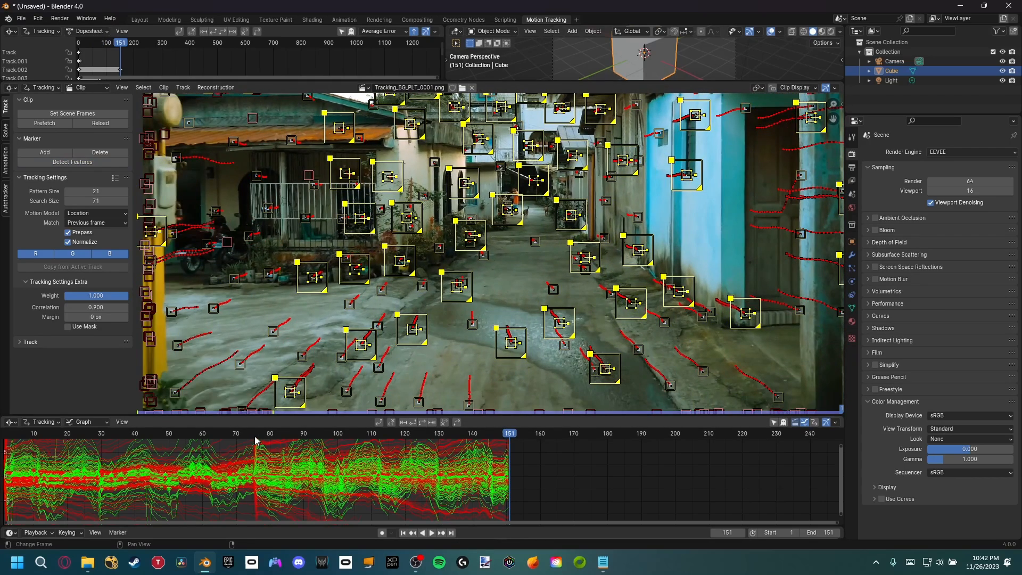
click(252, 433)
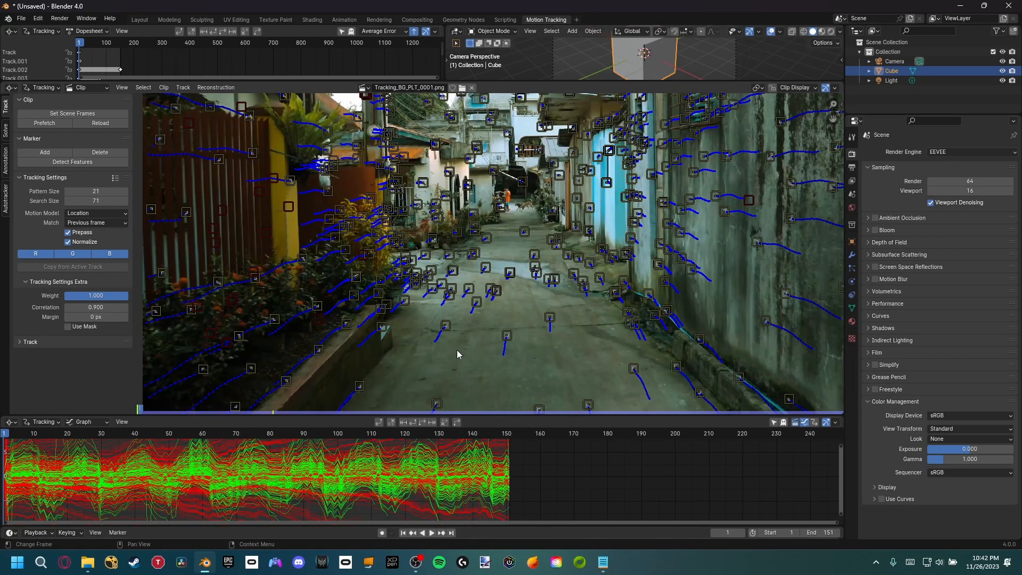
mouse_move(43, 124)
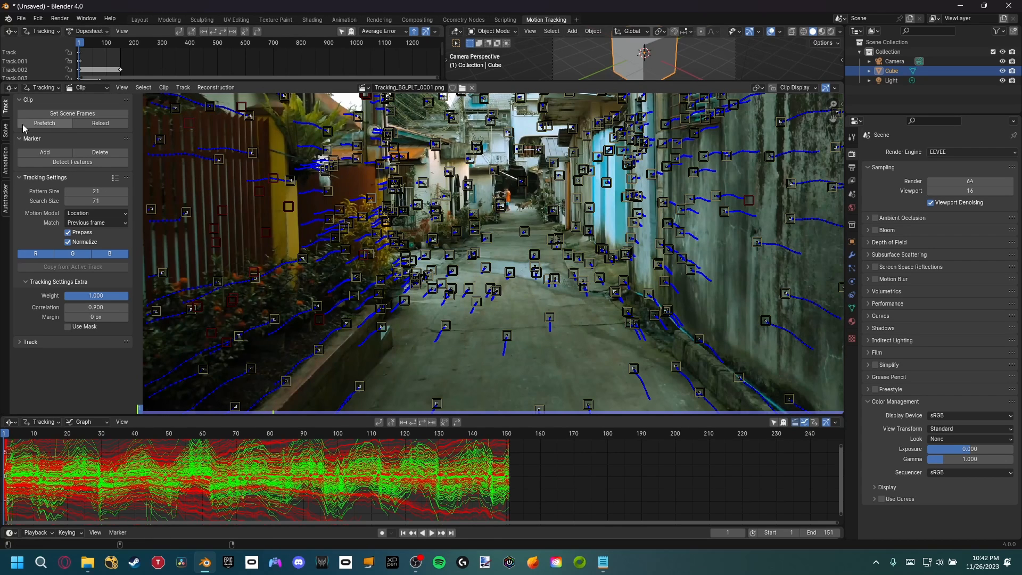
Select the track whose curve spikes near frame 144 in the Graph view and delete it.
click(7, 134)
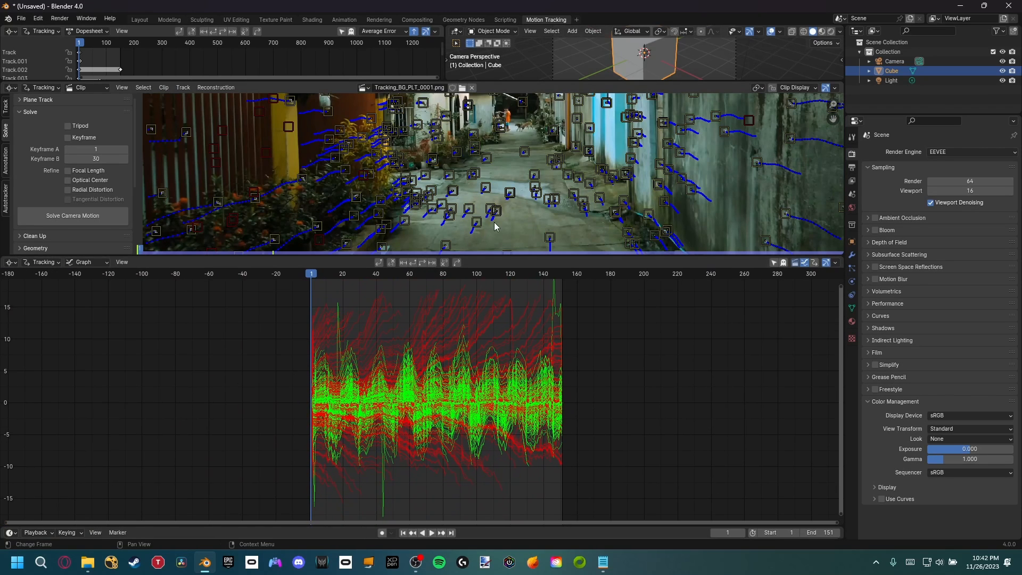
mouse_move(405, 372)
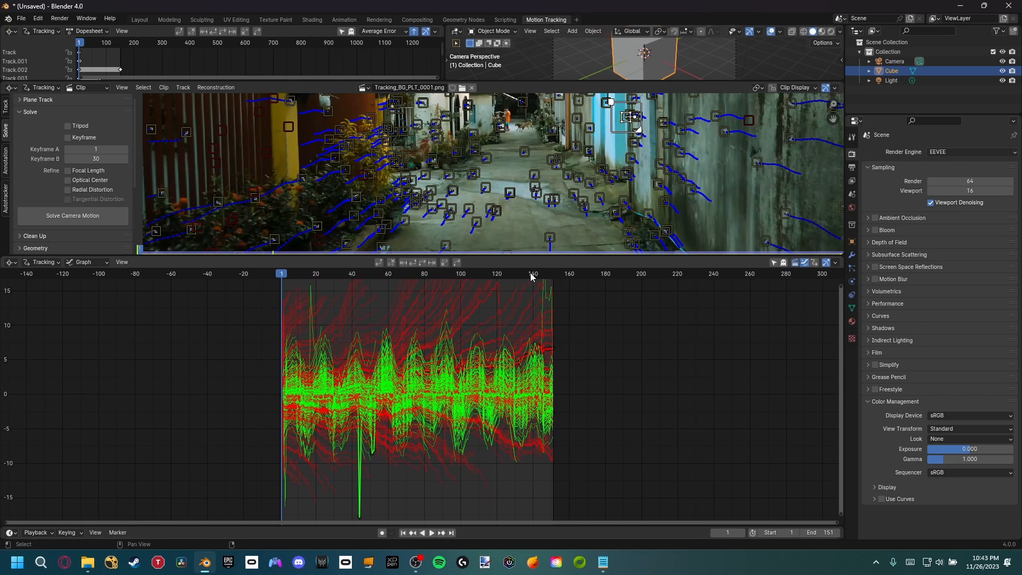
click(535, 274)
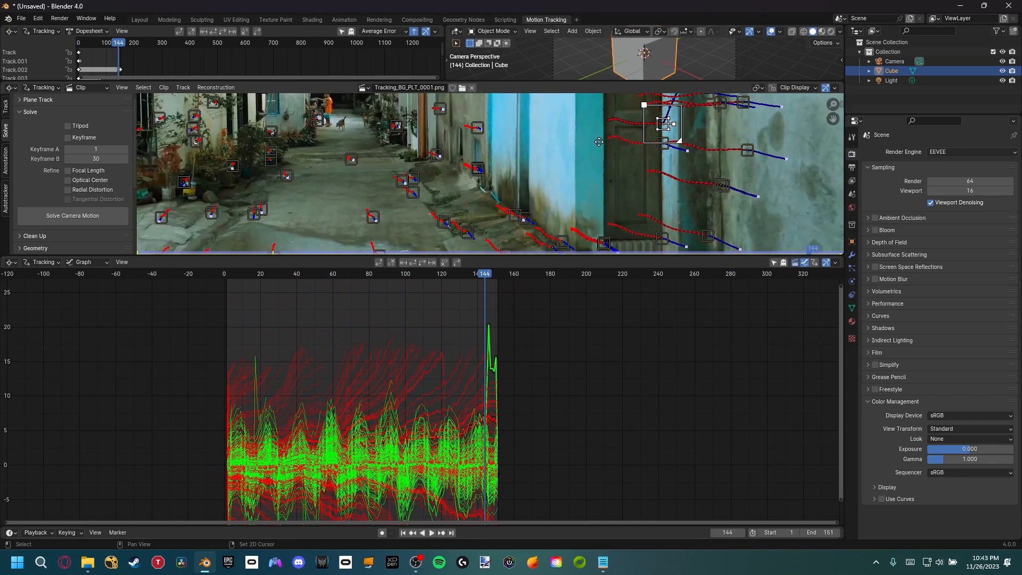
click(489, 274)
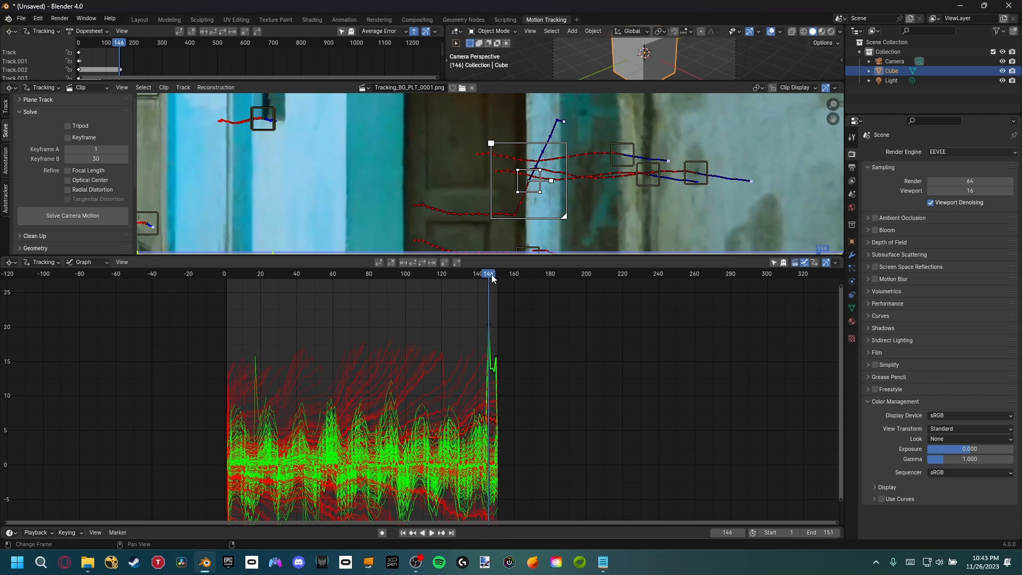
click(494, 274)
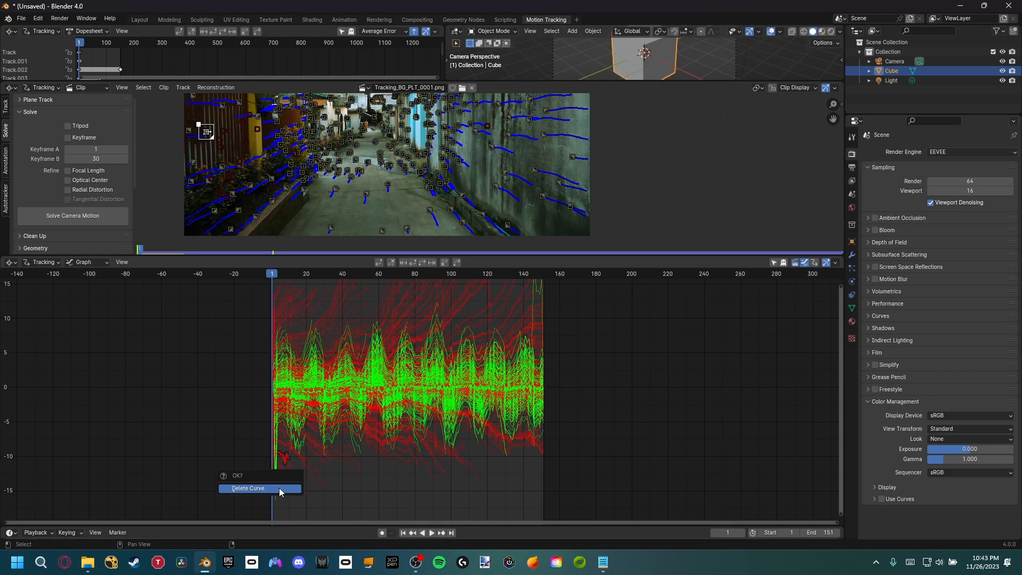
click(248, 488)
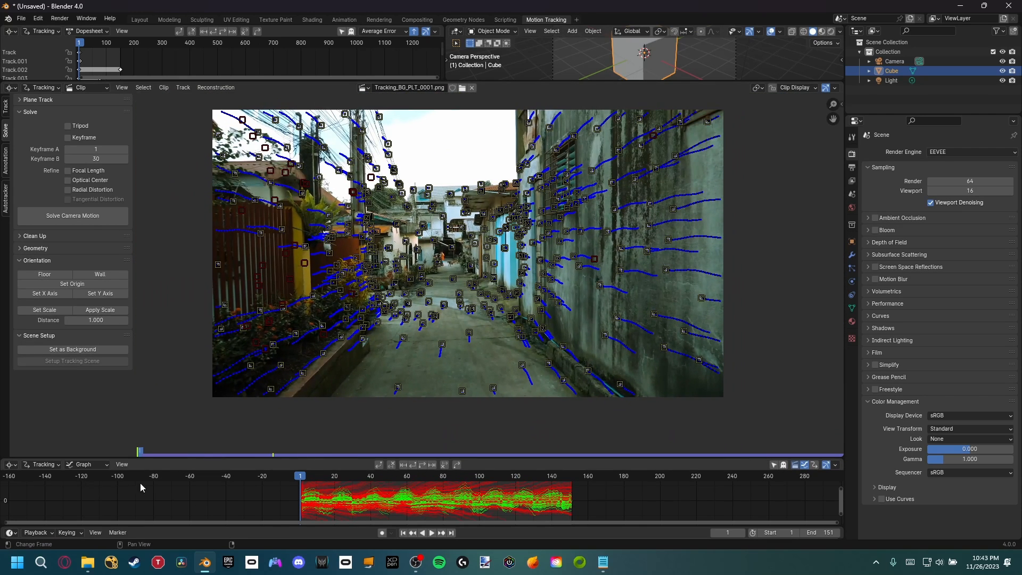
Scrub the tracked footage and choose frames 20 and 60 as solve Keyframes A and B.
click(348, 475)
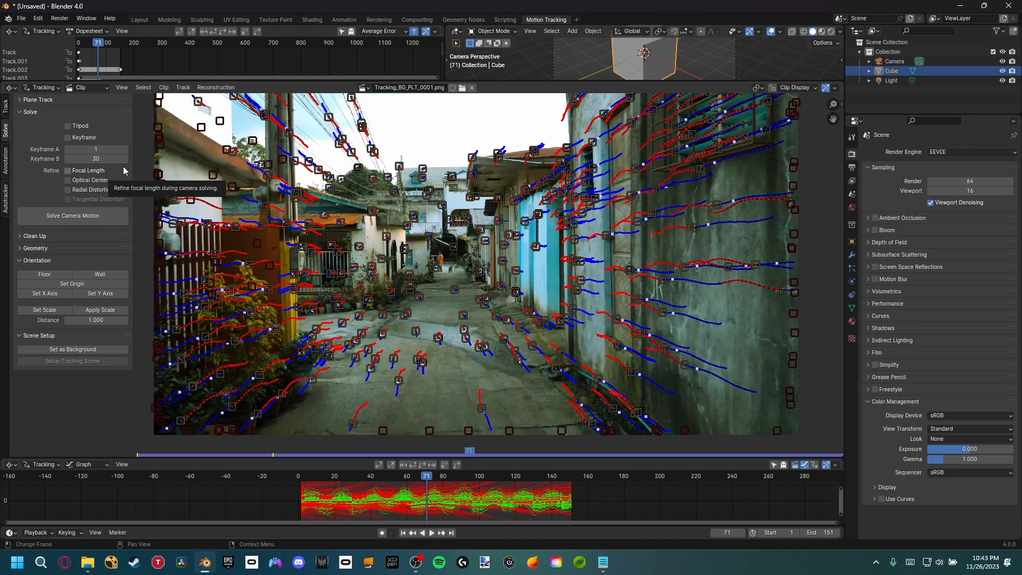
mouse_move(359, 464)
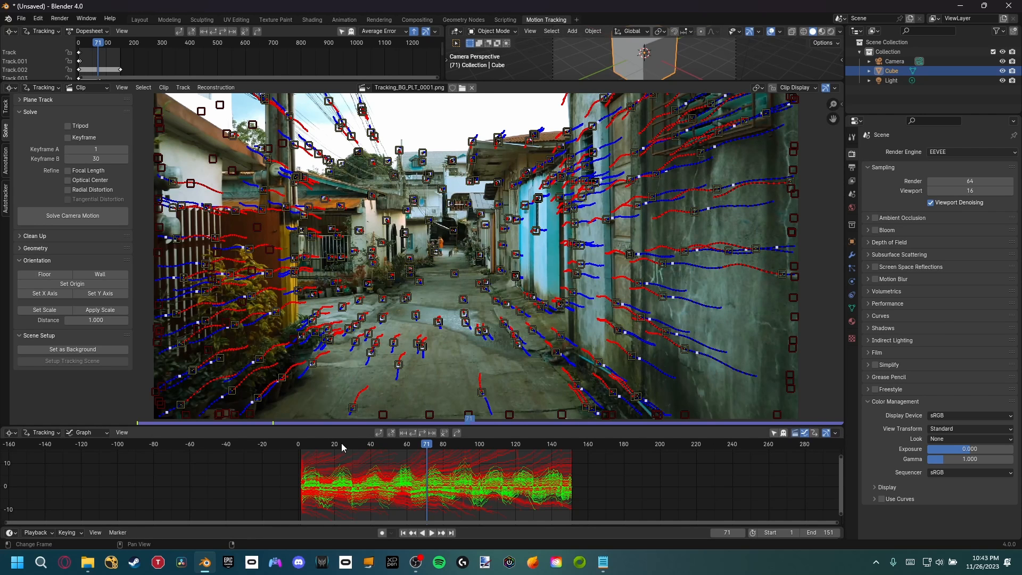
click(334, 443)
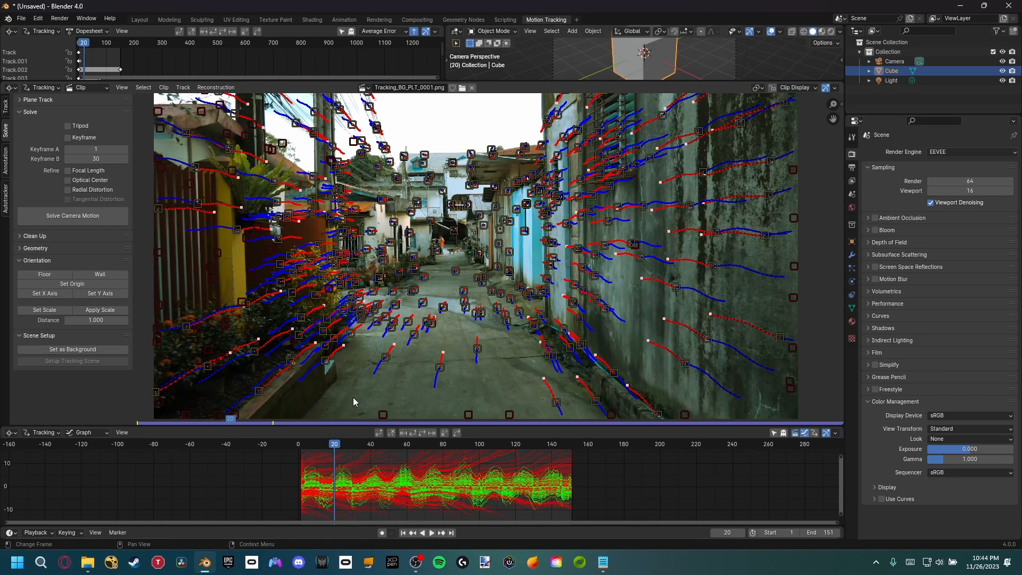
mouse_move(313, 392)
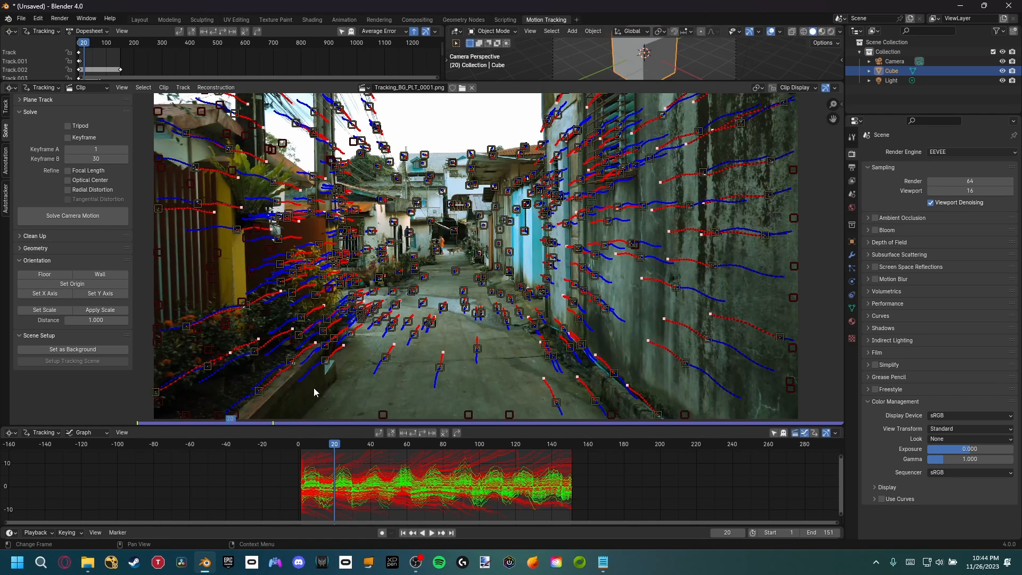
mouse_move(291, 369)
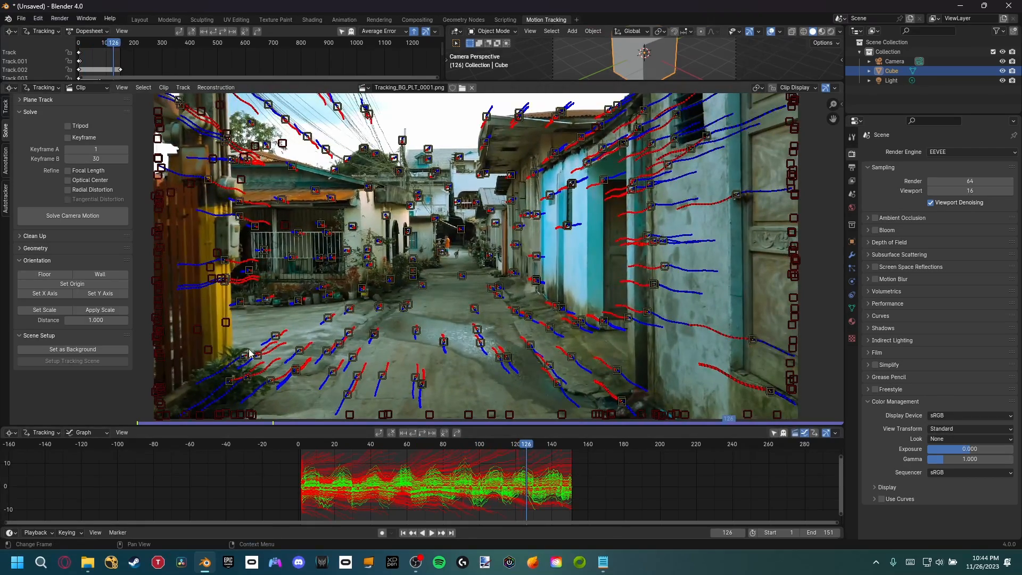
mouse_move(652, 172)
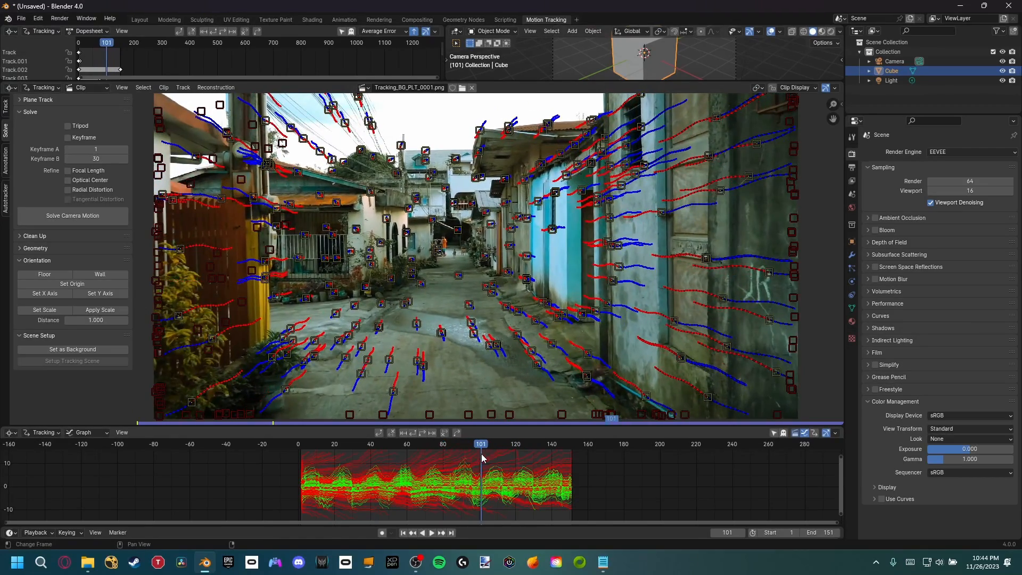
click(507, 443)
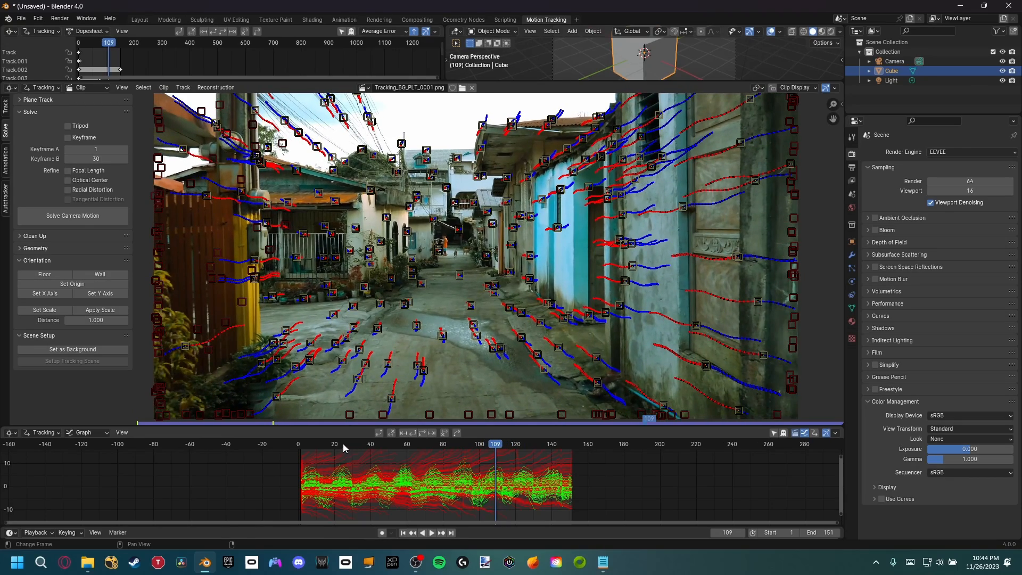
click(334, 444)
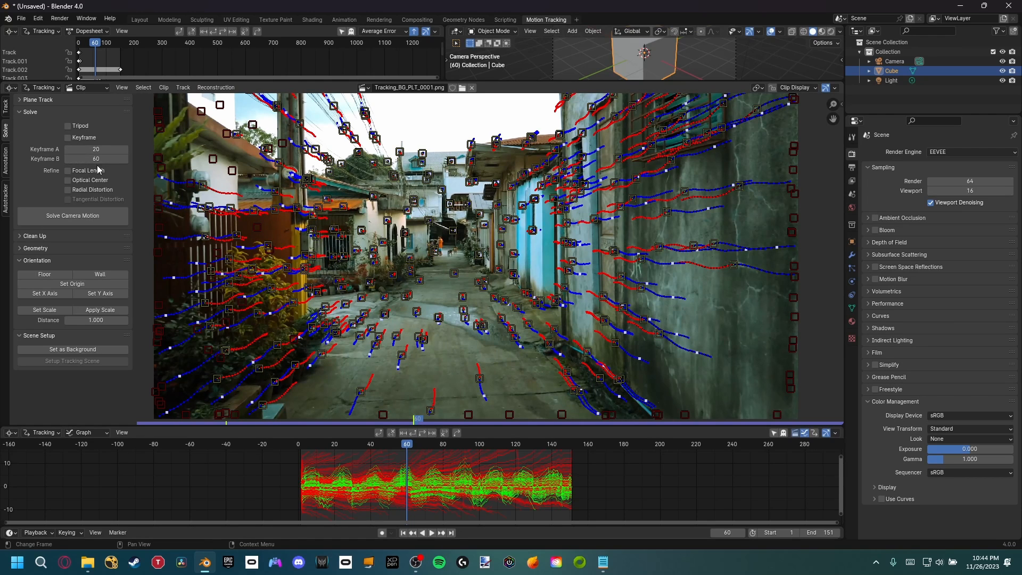
Enable Focal Length refinement for the camera solve.
click(68, 170)
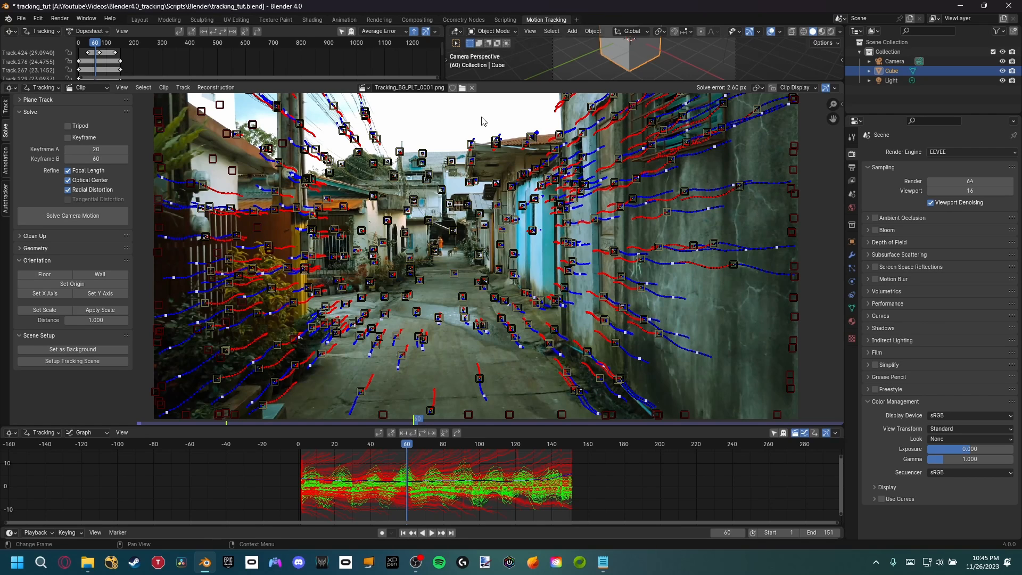
mouse_move(429, 111)
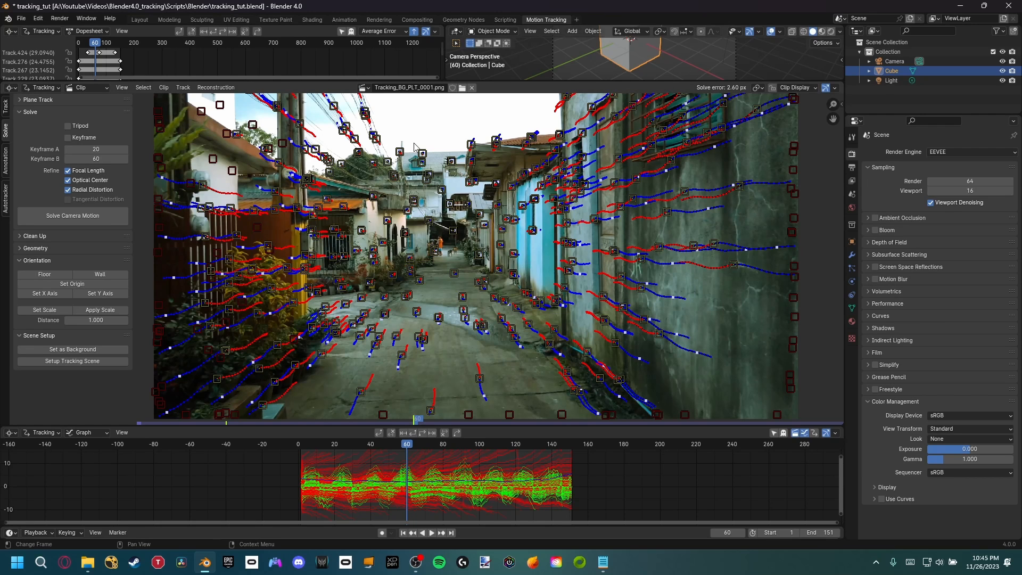
mouse_move(314, 426)
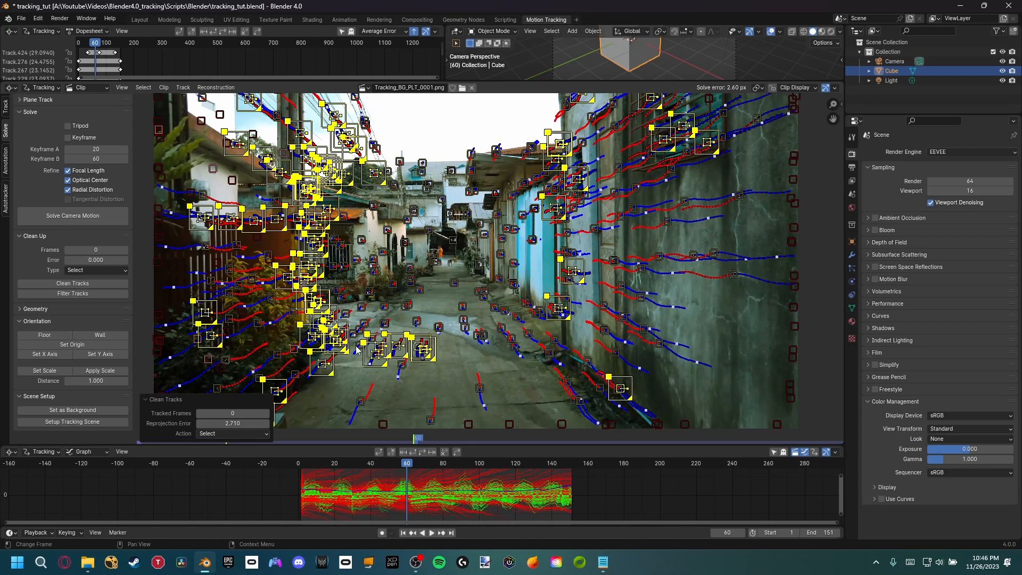
mouse_move(431, 243)
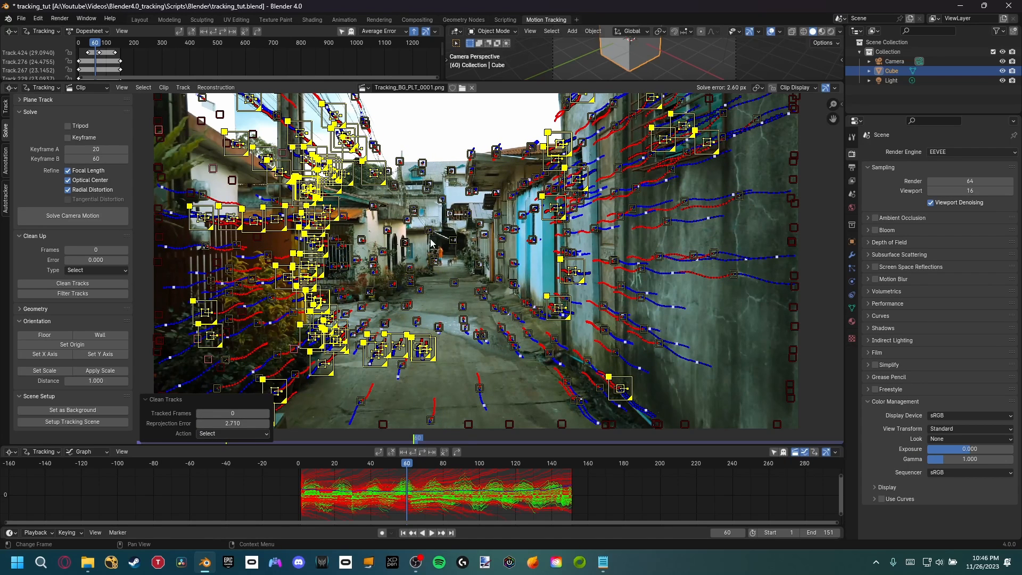
mouse_move(427, 153)
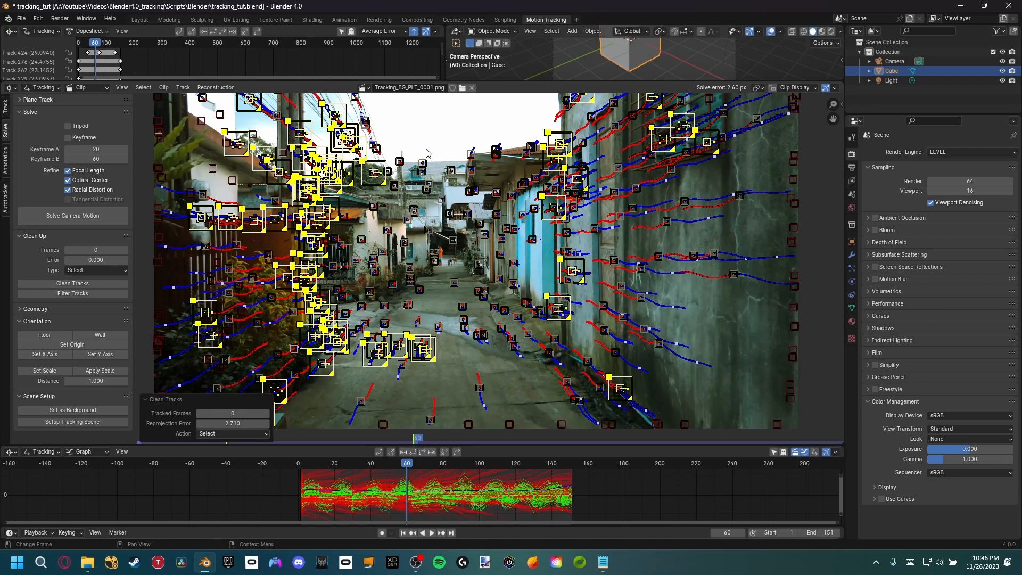
mouse_move(605, 103)
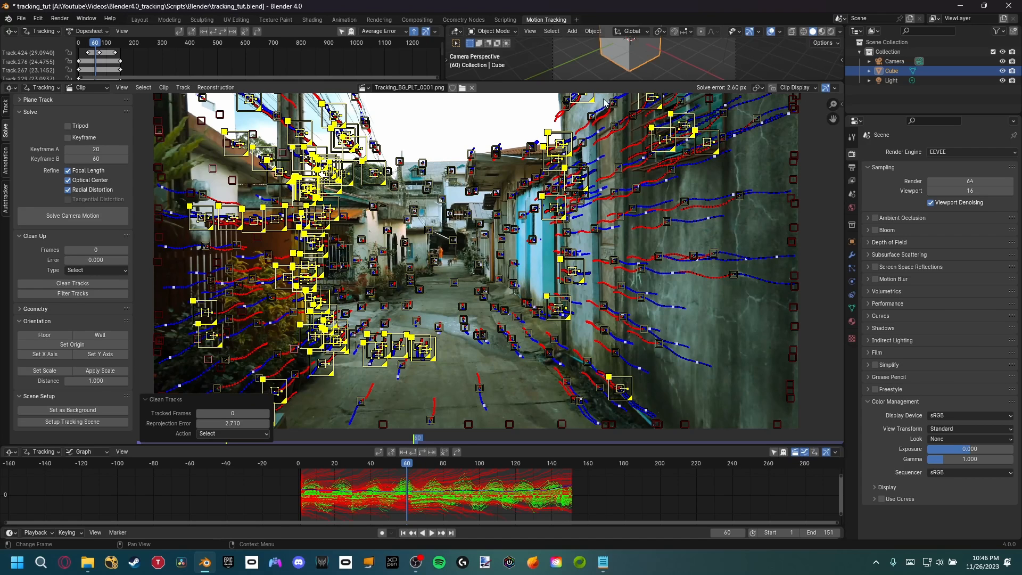
Delete the flagged high-error tracks and re-solve the camera motion with the remainder.
right_click(603, 102)
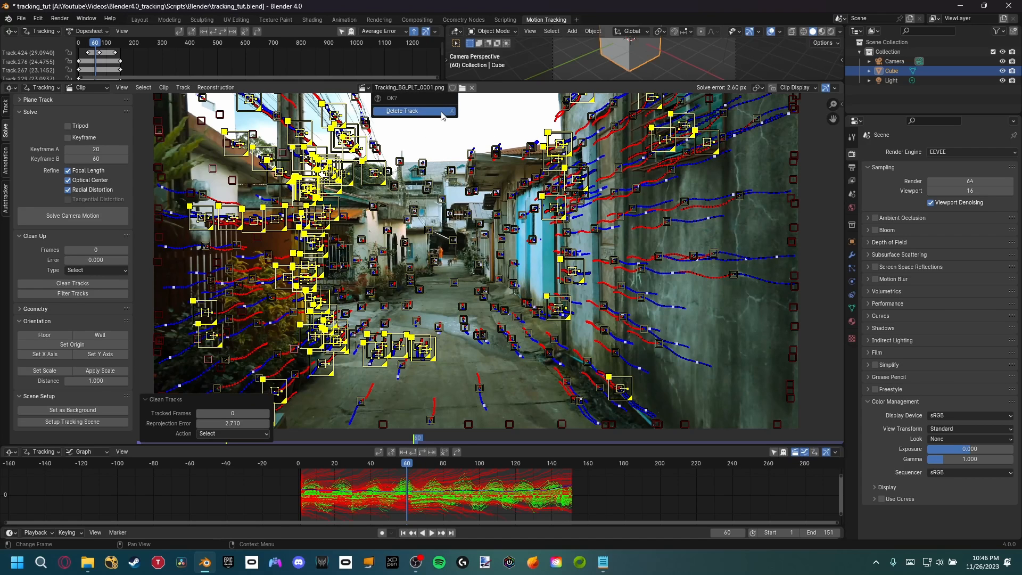
click(402, 110)
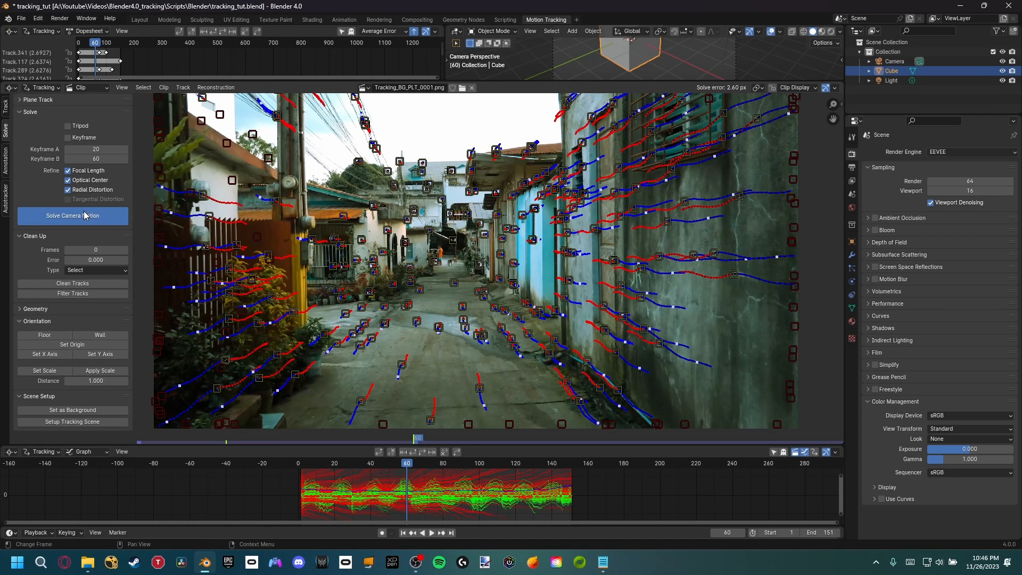
click(73, 216)
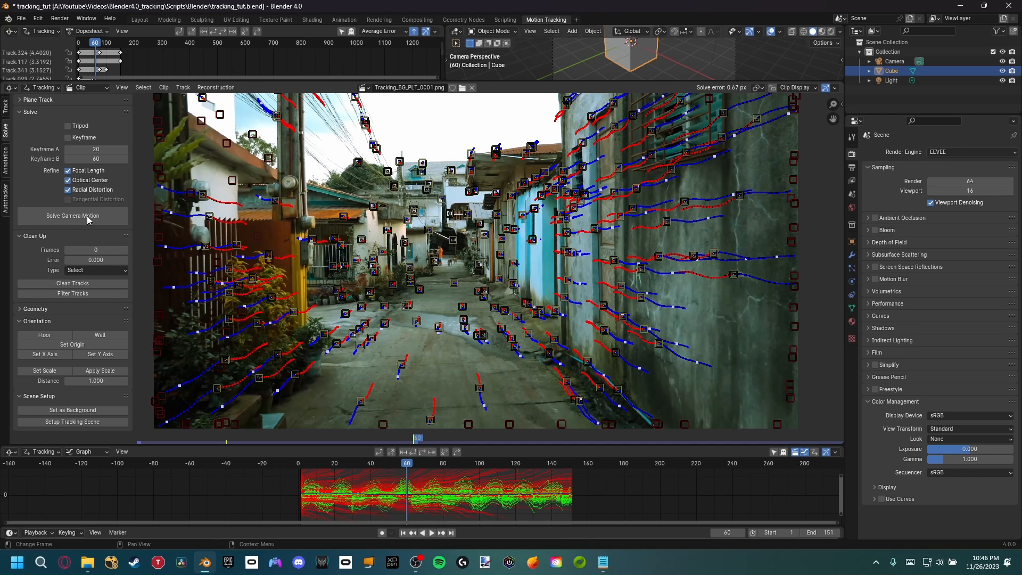
click(73, 216)
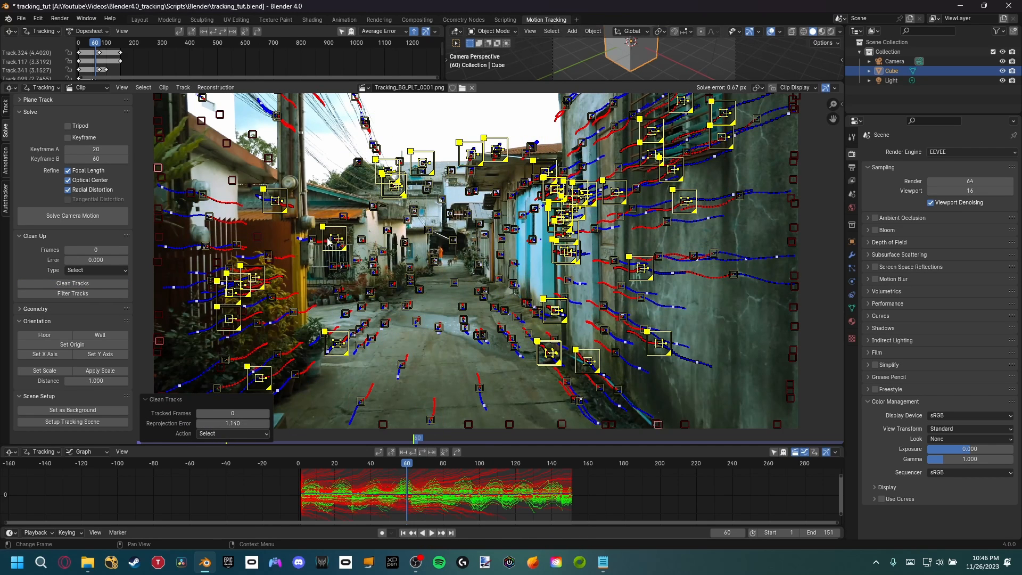
click(71, 216)
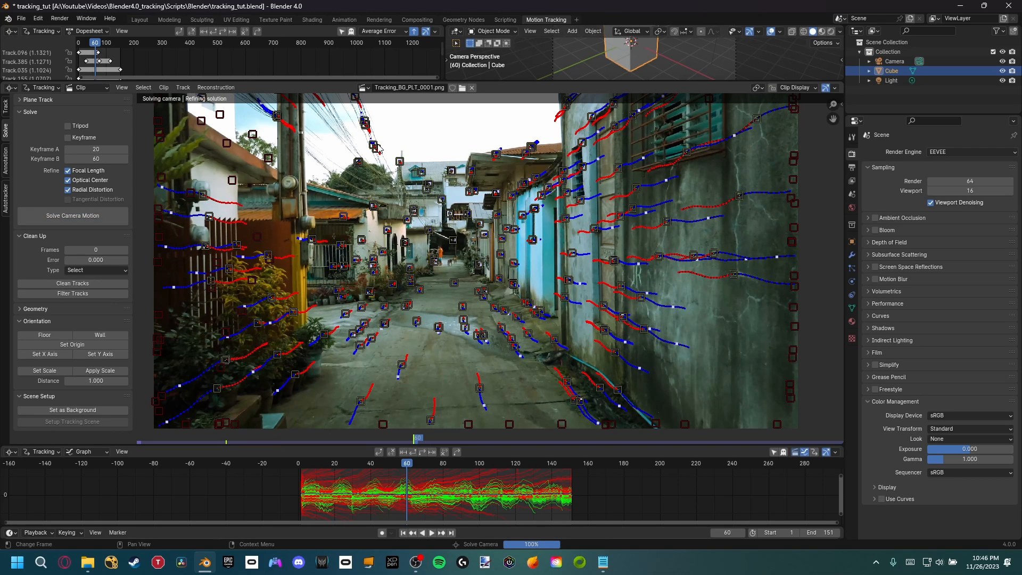
Repeat cleaning bad tracks and re-solving until the solve error drops to 0.20 px.
click(72, 216)
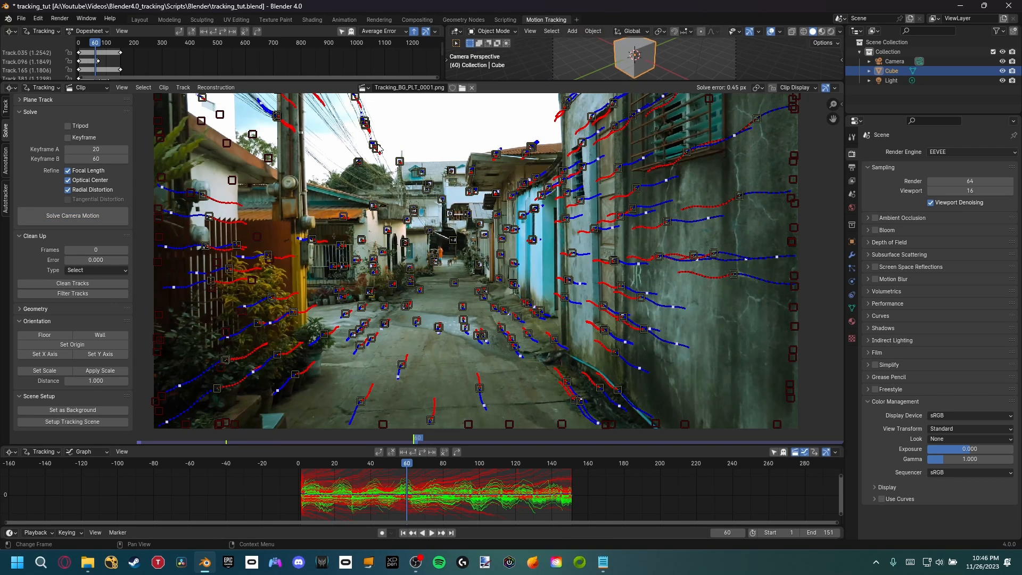
click(72, 216)
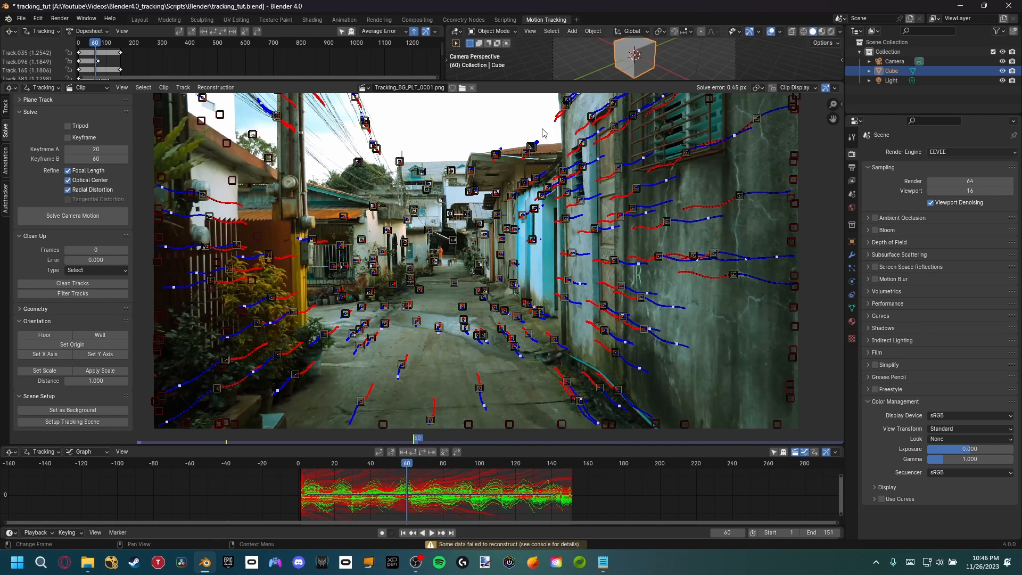
click(73, 283)
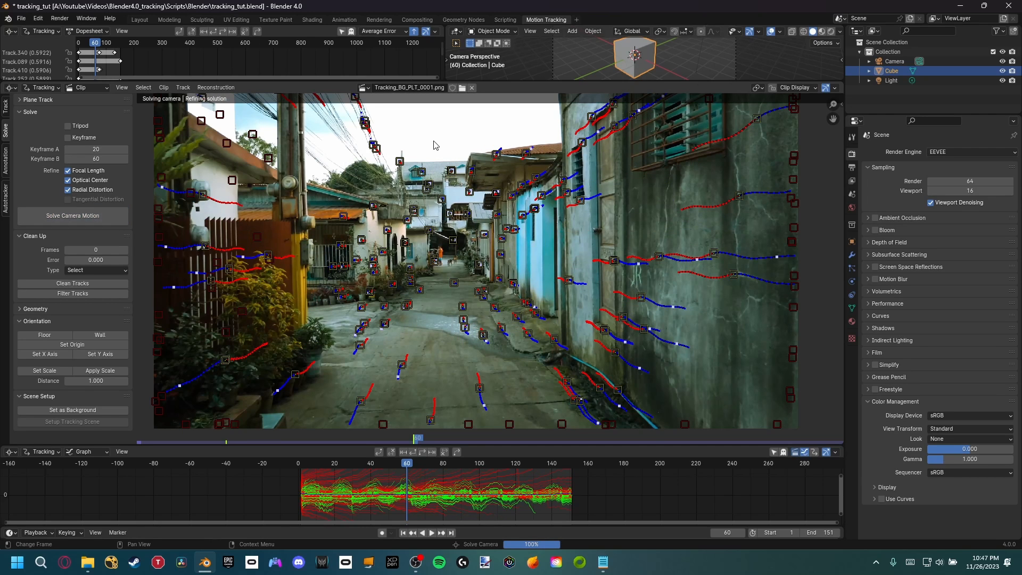
click(72, 216)
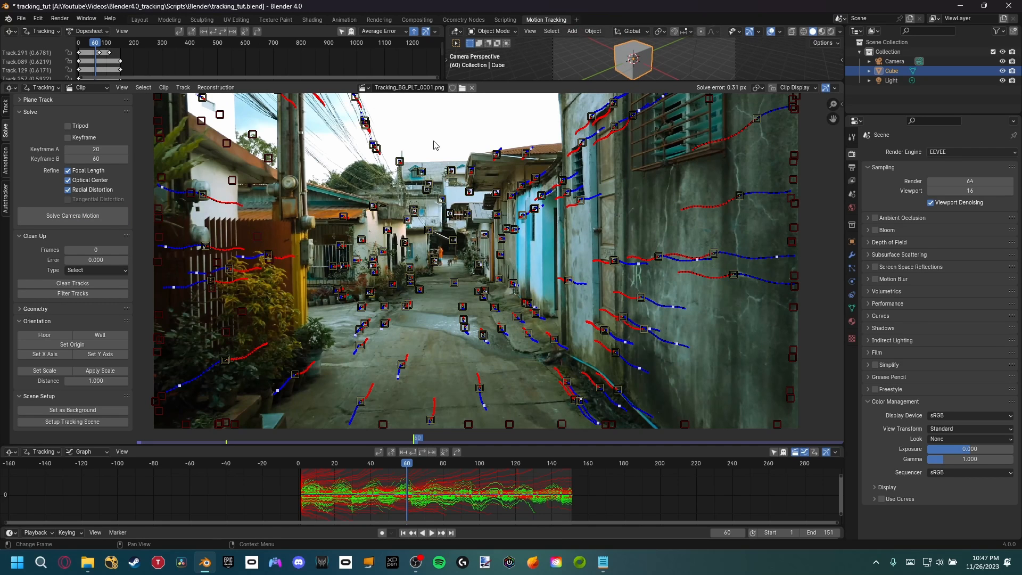
click(71, 216)
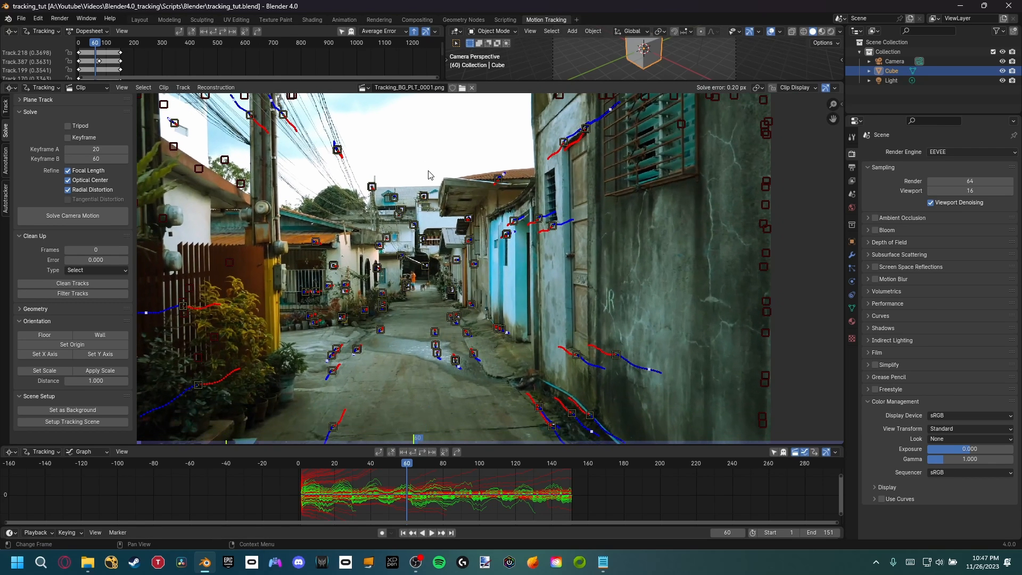
Save the tracking project with Ctrl+S.
key(ctrl+s)
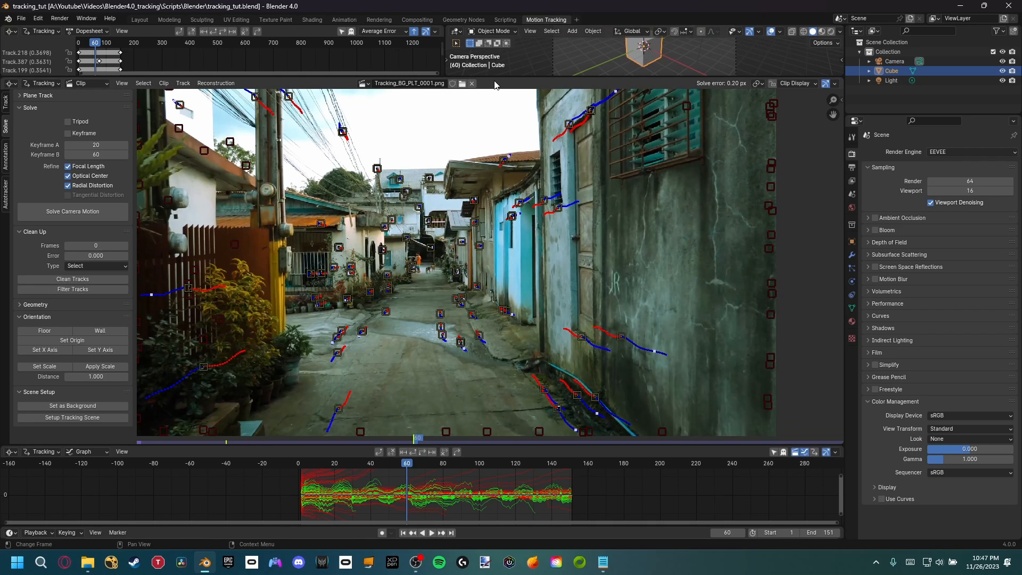
mouse_move(498, 85)
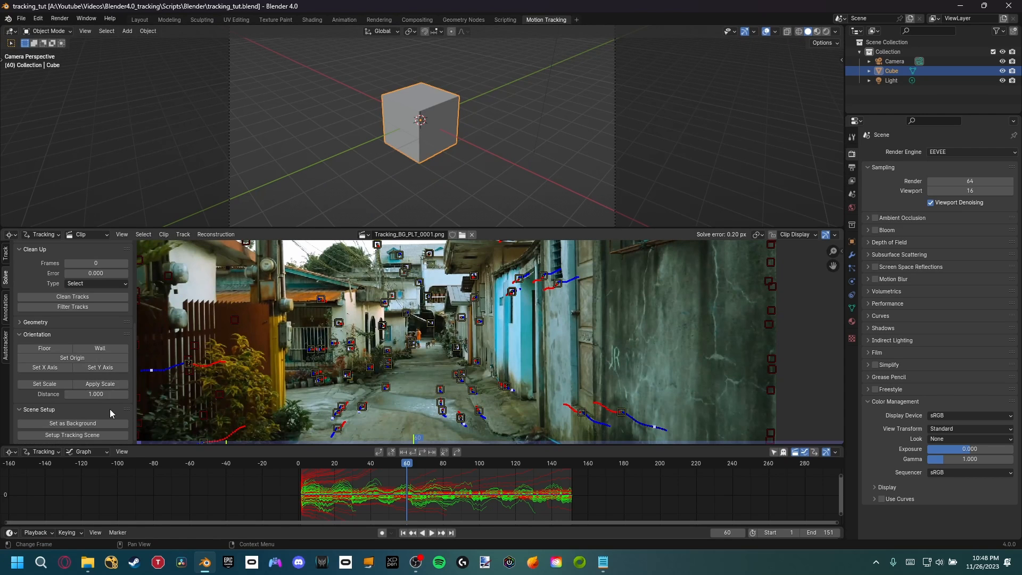
Set the clip as camera background and set up the tracking scene with ground plane and collections.
click(71, 422)
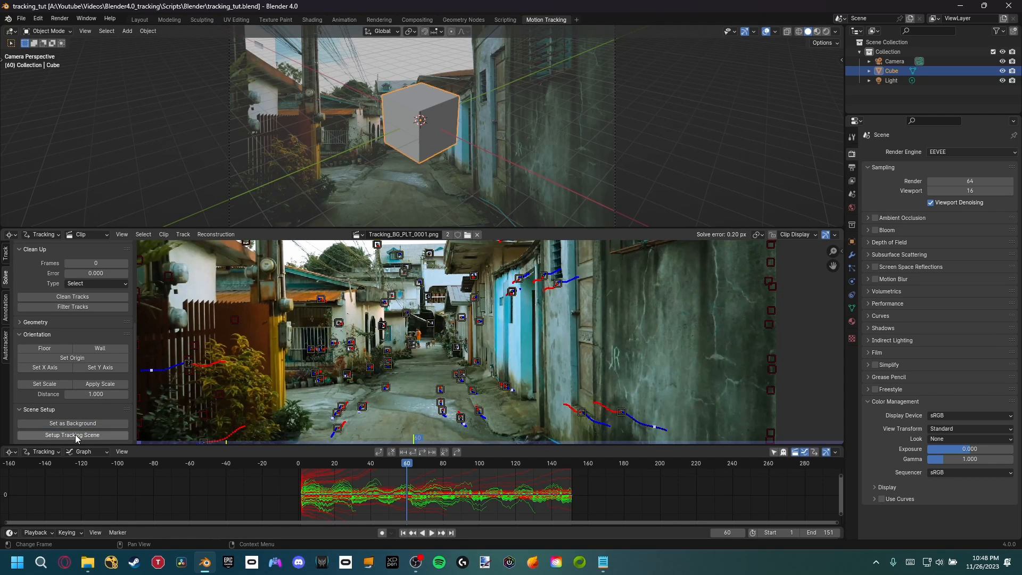
click(71, 435)
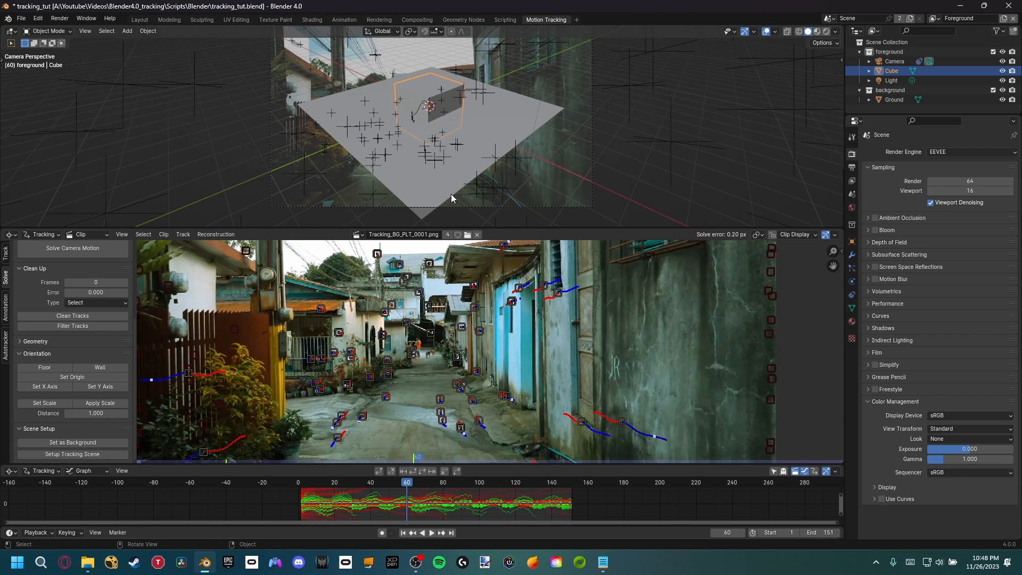
drag(424, 129, 486, 120)
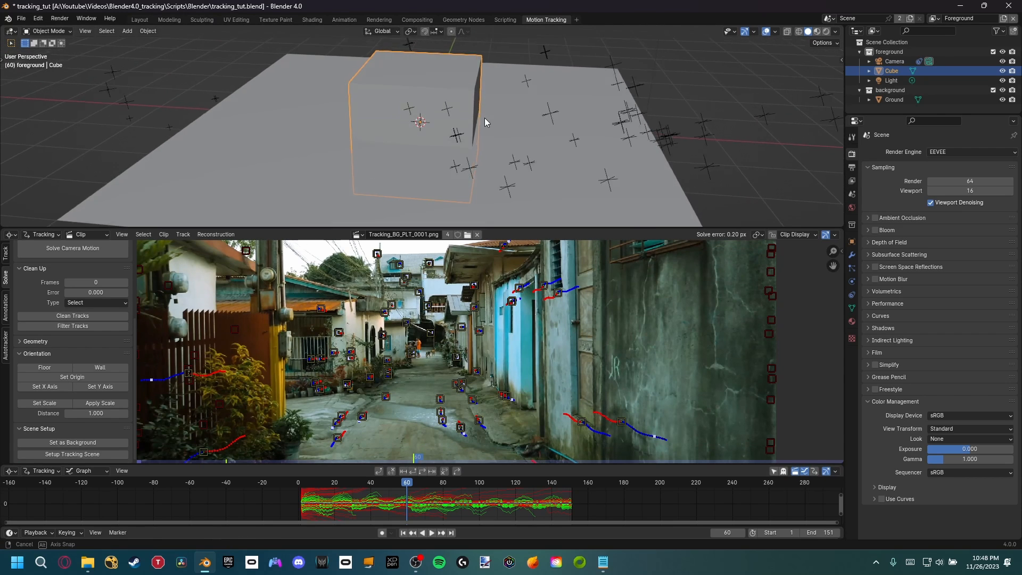
key(KP_0)
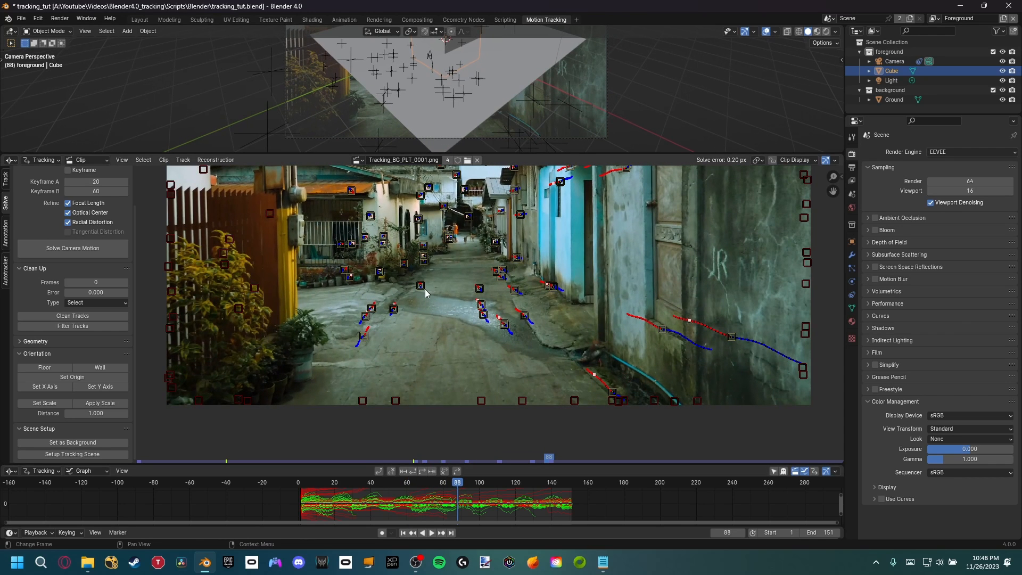
mouse_move(486, 326)
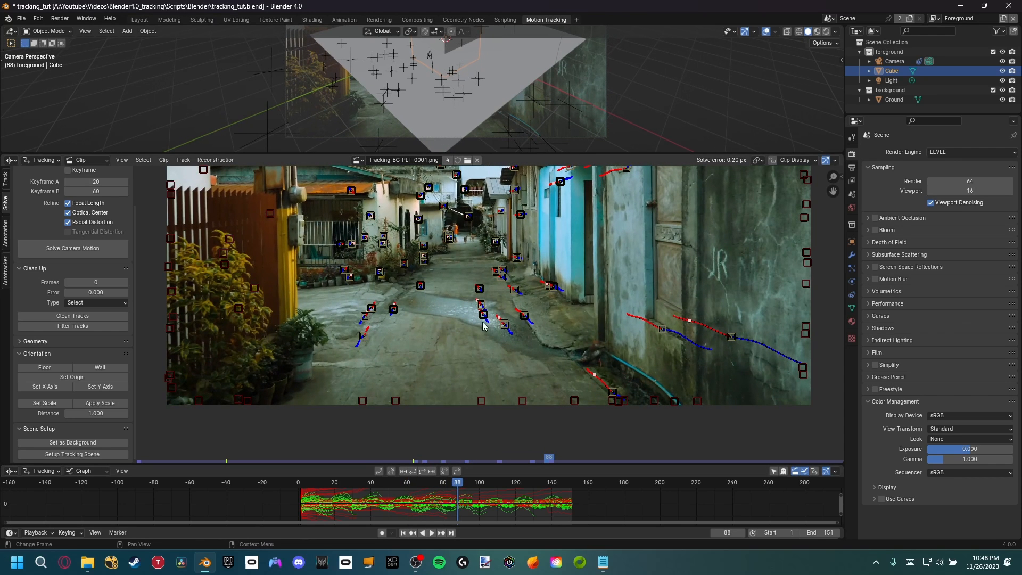
mouse_move(466, 308)
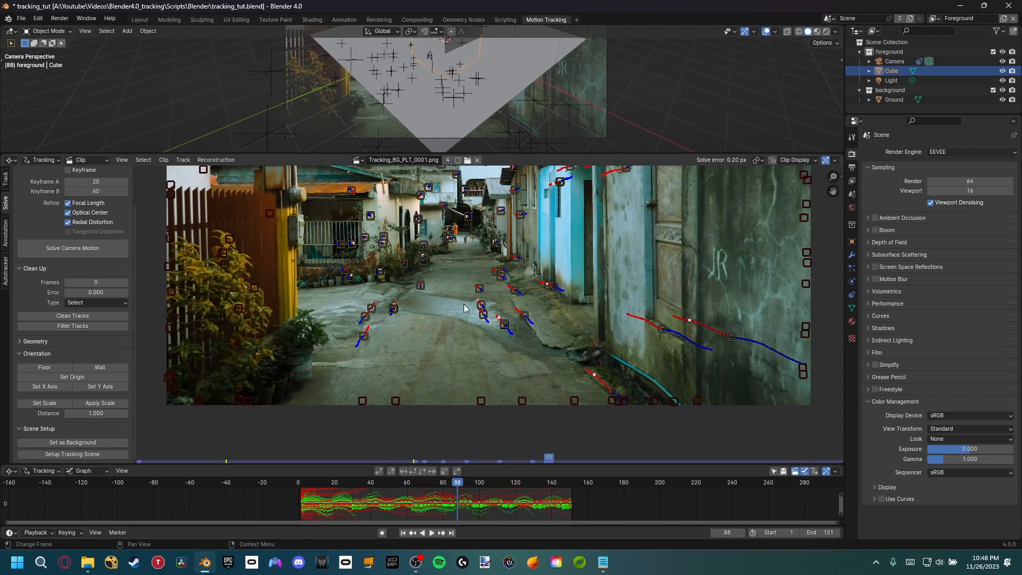
mouse_move(51, 365)
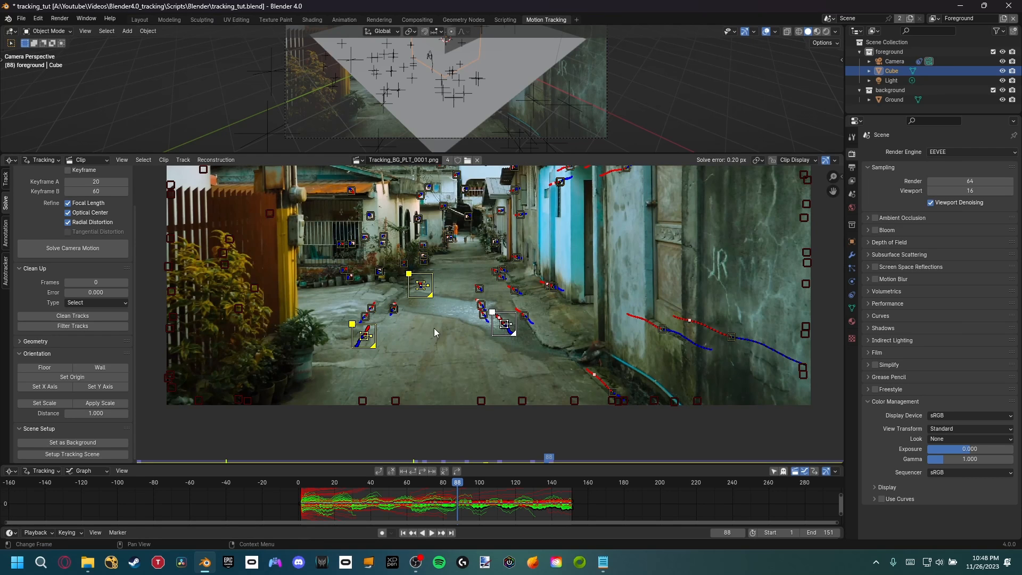
mouse_move(45, 367)
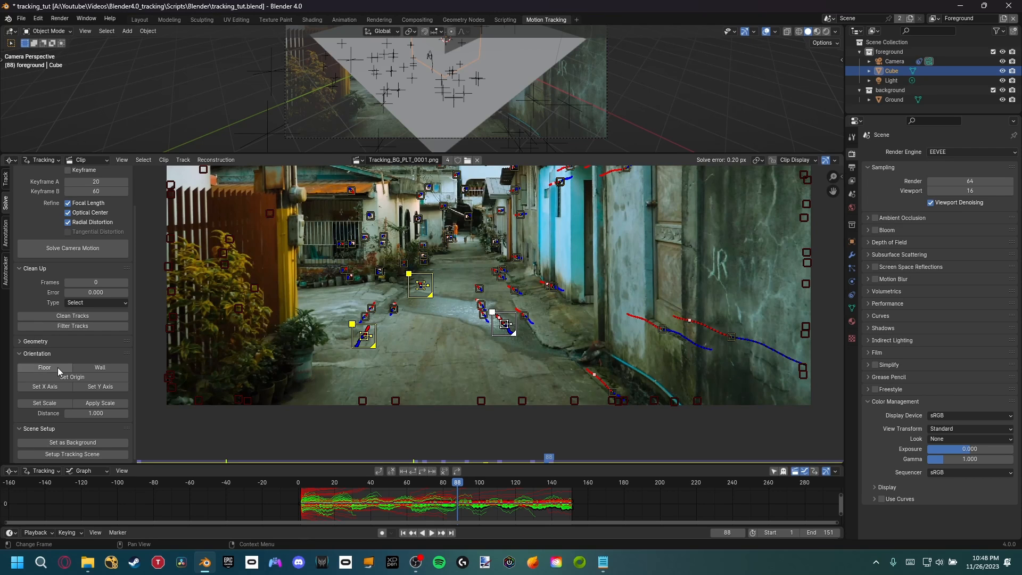
Define the floor from three road tracks and align the X axis to one track.
click(45, 367)
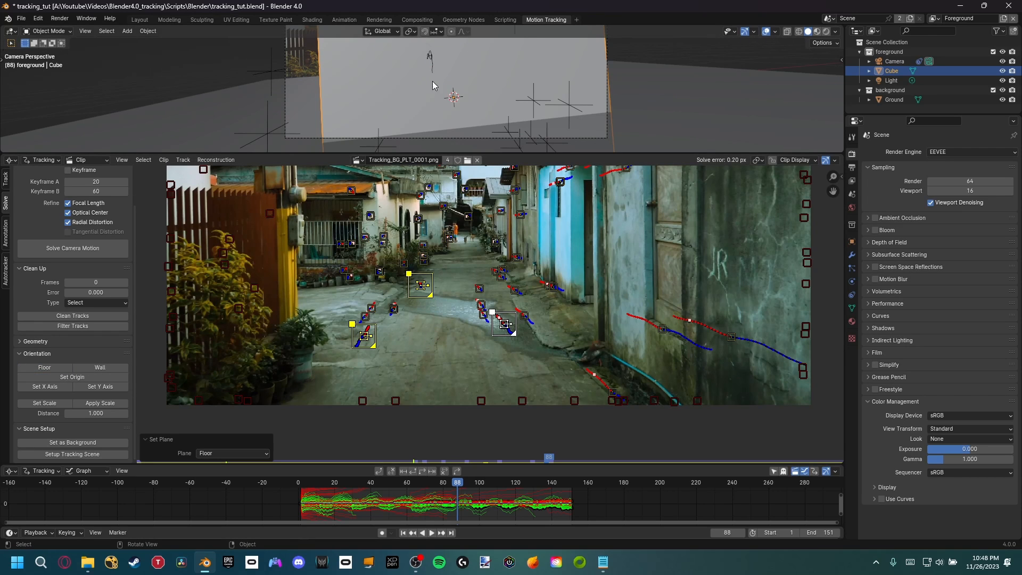
mouse_move(478, 104)
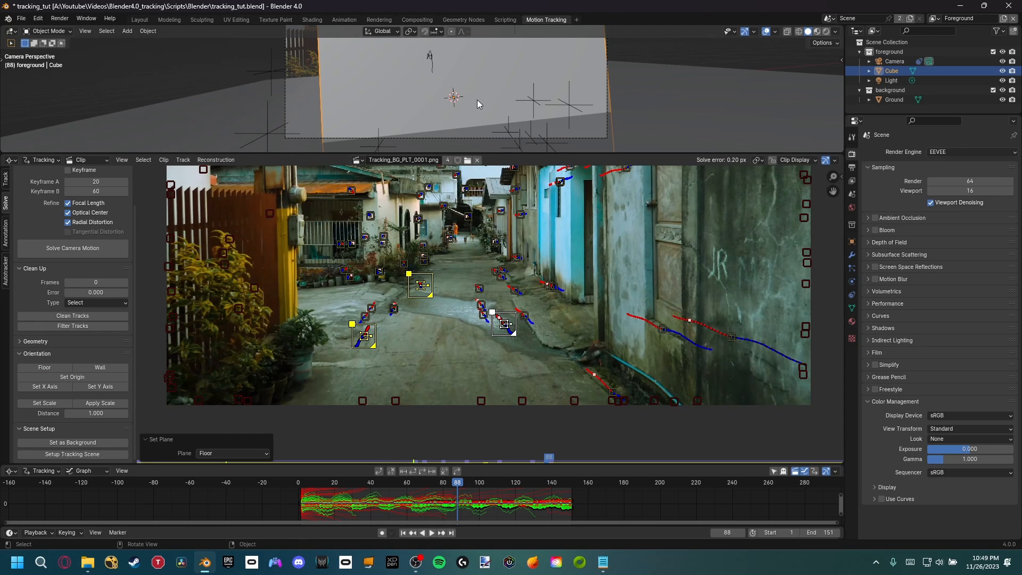
mouse_move(469, 317)
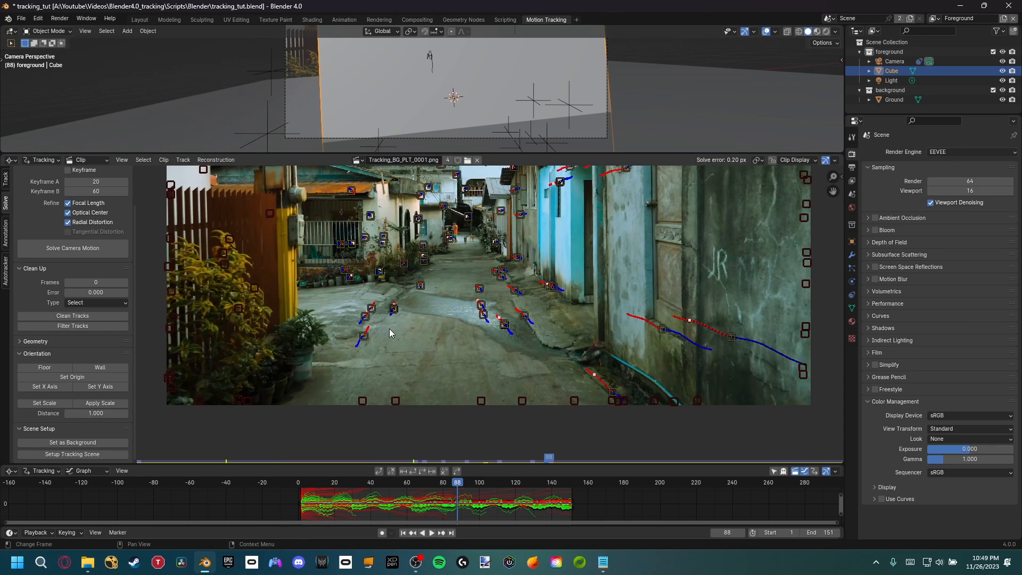
mouse_move(398, 324)
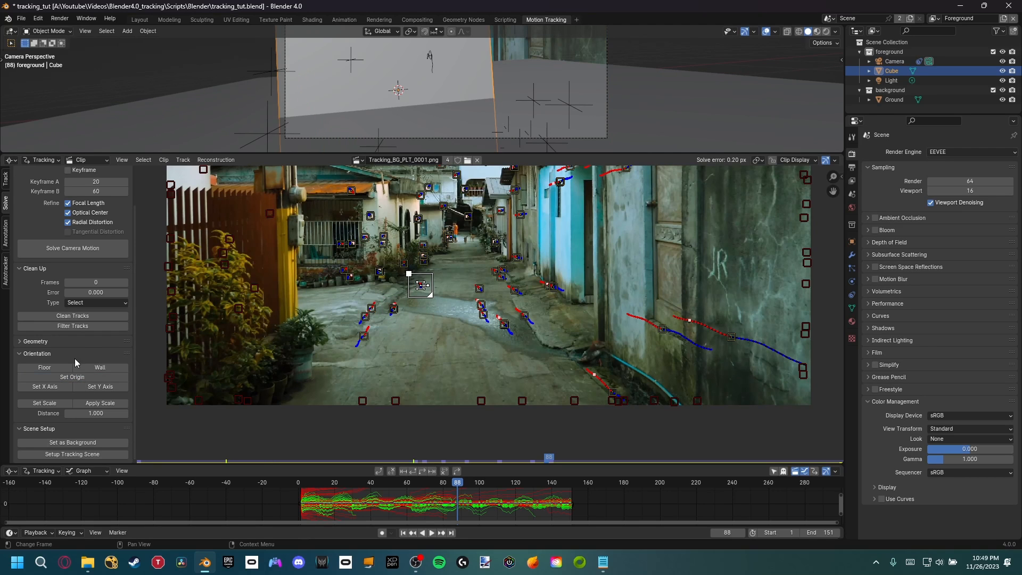
click(44, 385)
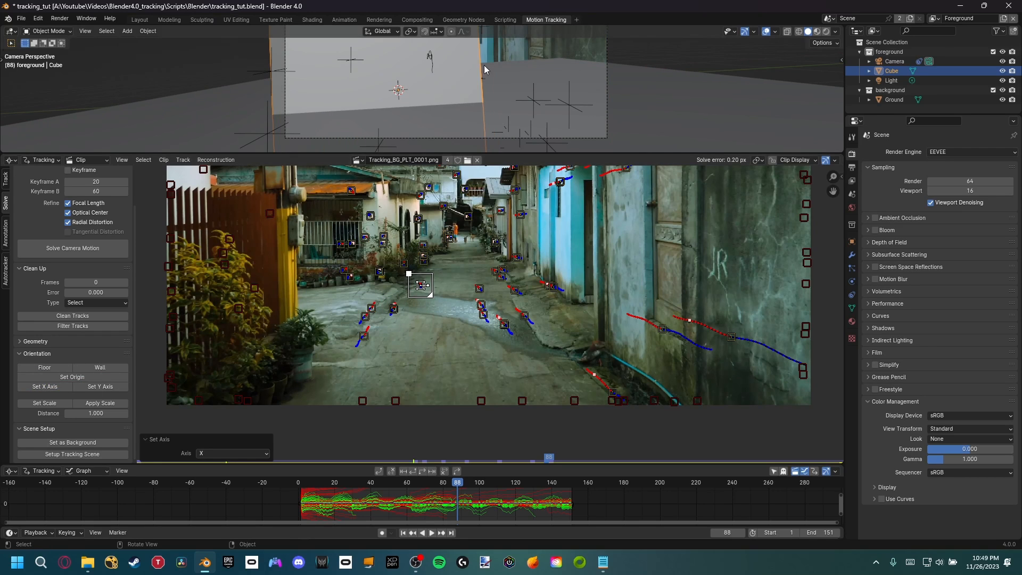
mouse_move(493, 92)
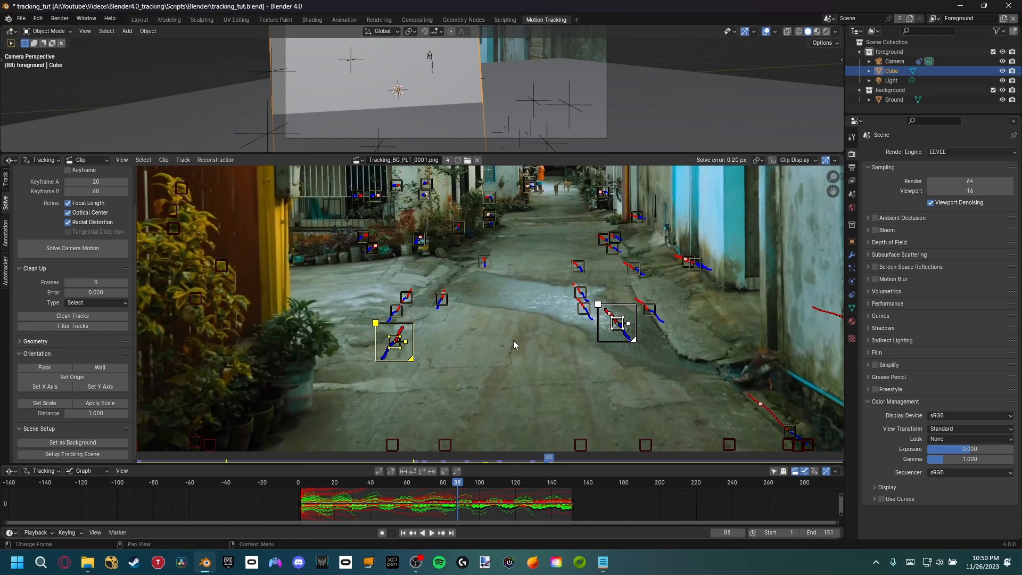
mouse_move(471, 332)
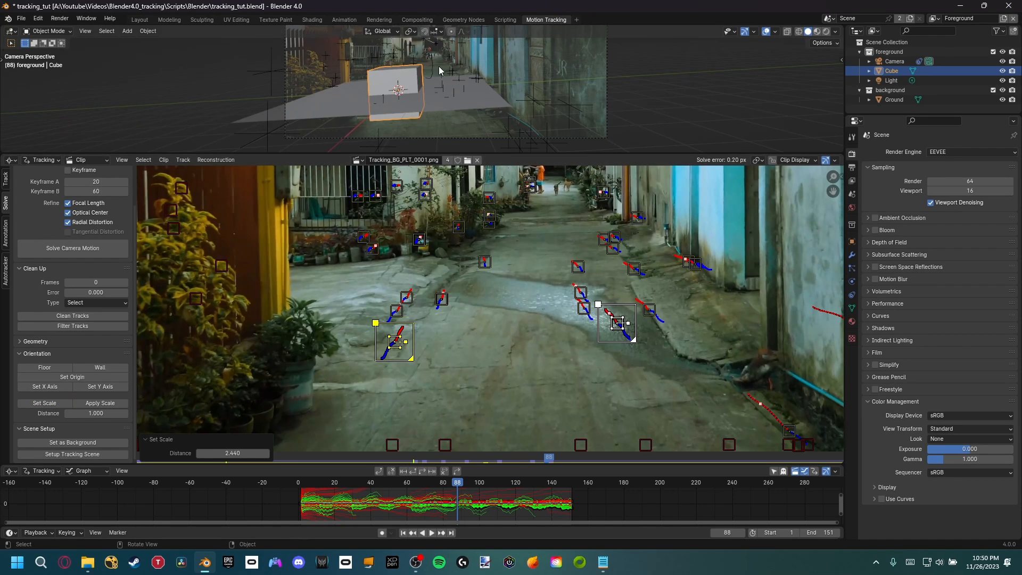
mouse_move(437, 81)
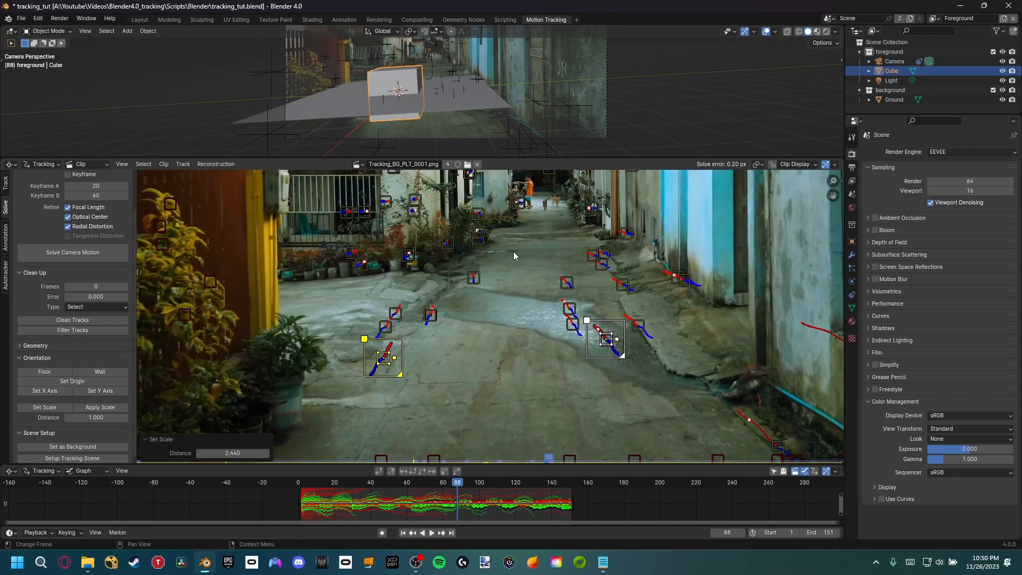
mouse_move(479, 254)
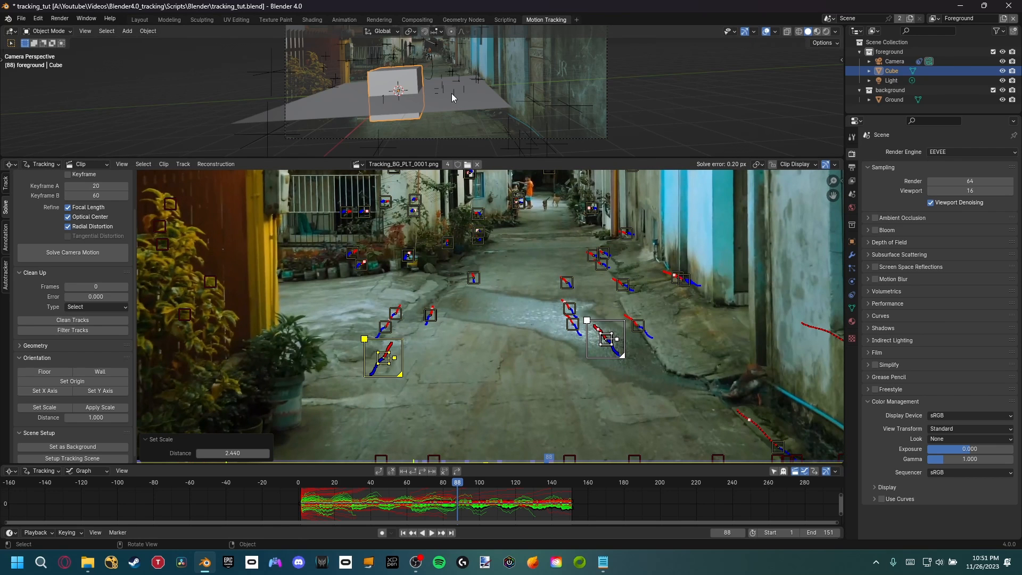
Switch to the Layout workspace after setting the 2.440 track distance scale.
click(139, 19)
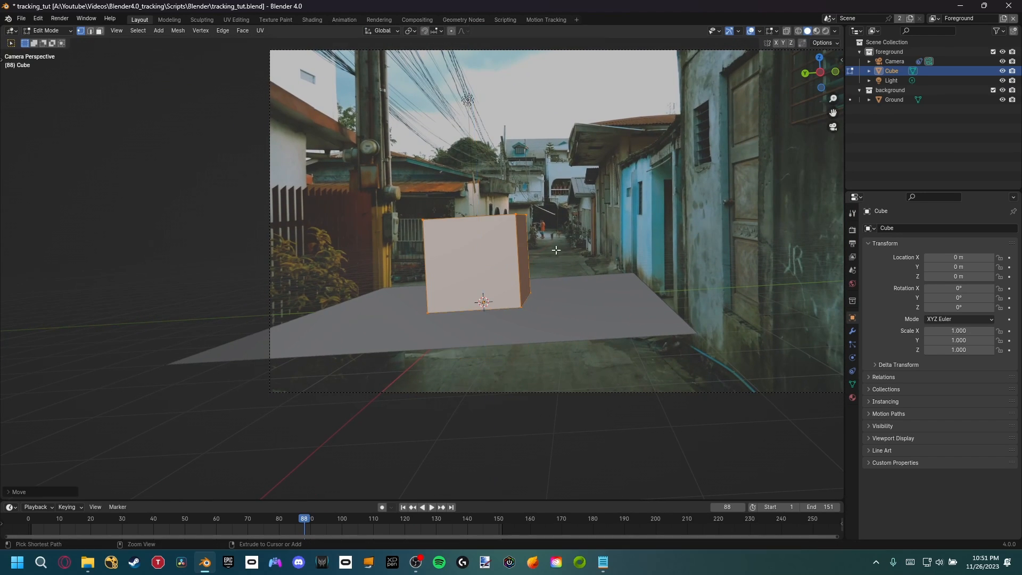
Scale the cube to 0.555, reframe the camera view and scrub to frame 128.
key(Tab)
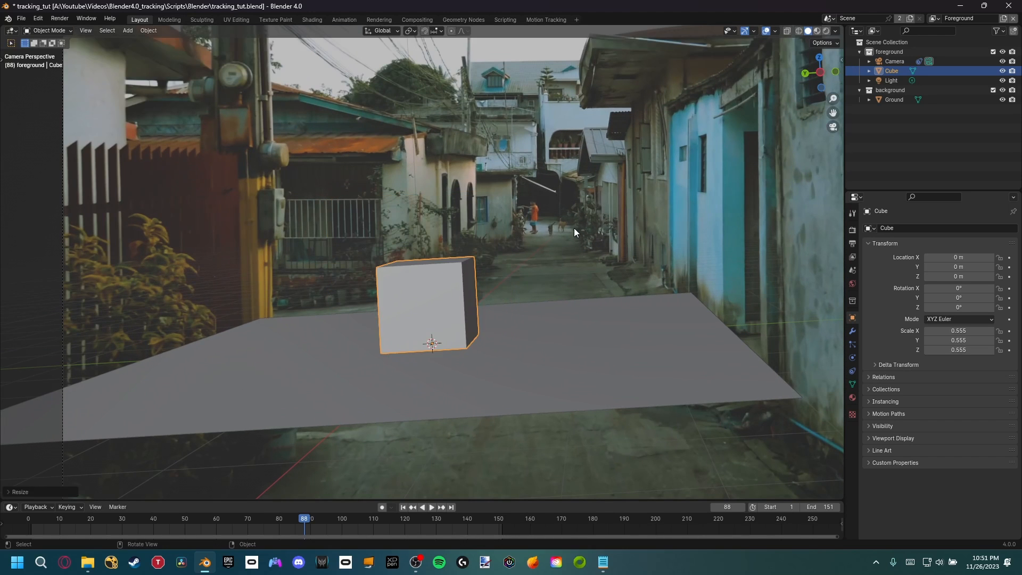
drag(429, 306, 468, 251)
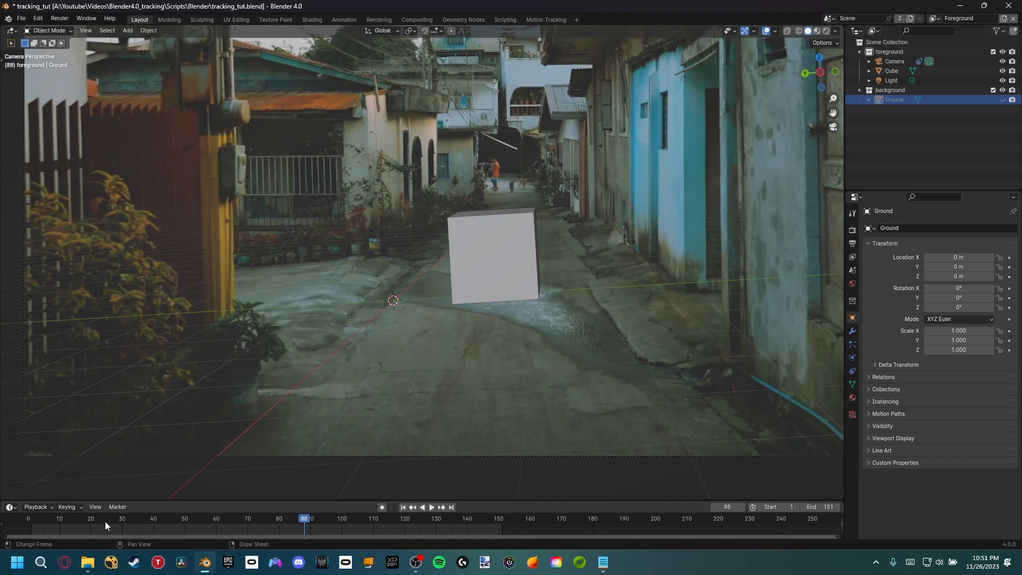
click(421, 507)
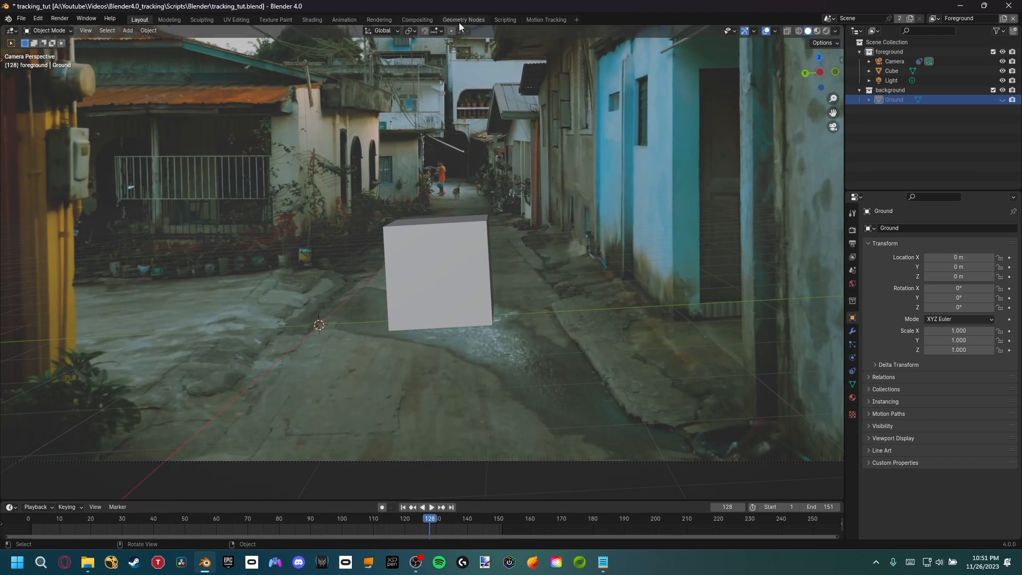
In the Motion Tracking workspace, set the X axis from a single road track at frame 128.
click(545, 20)
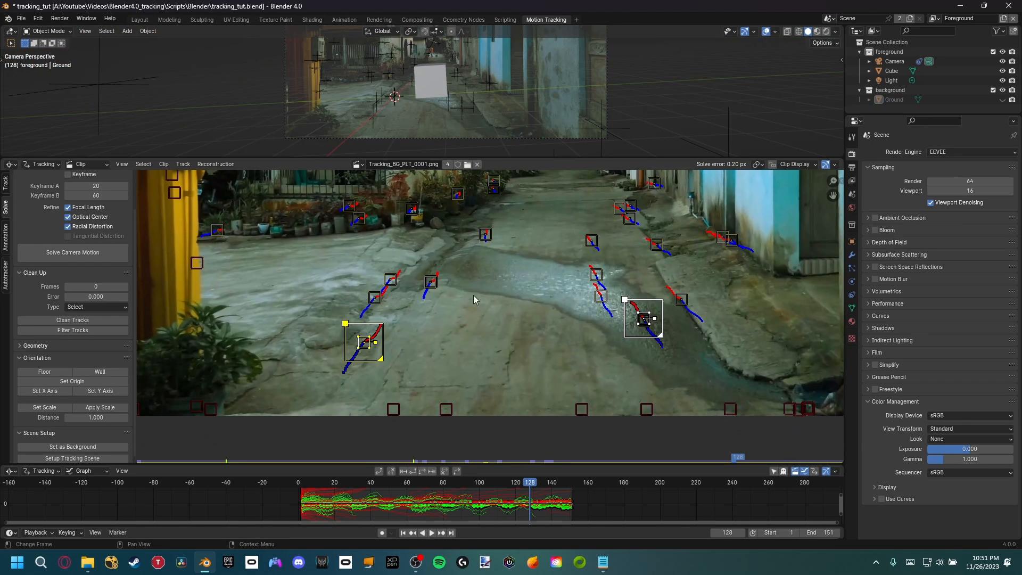
mouse_move(577, 312)
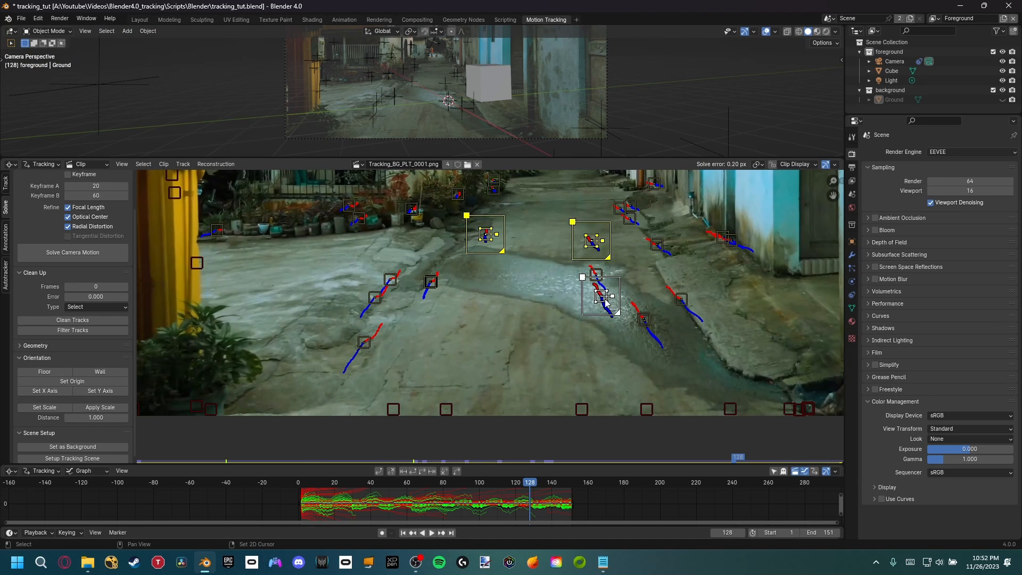
click(44, 371)
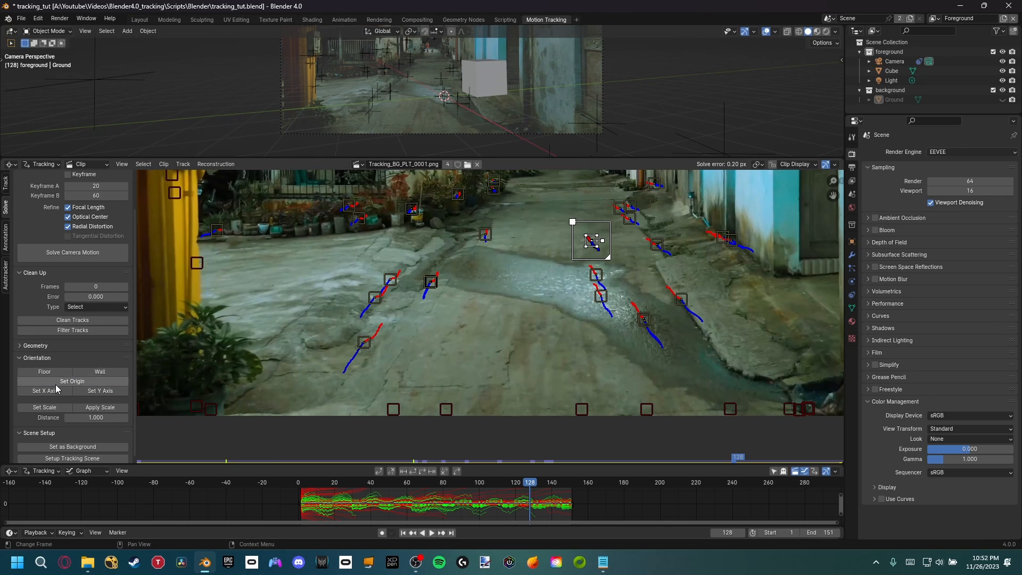
click(44, 390)
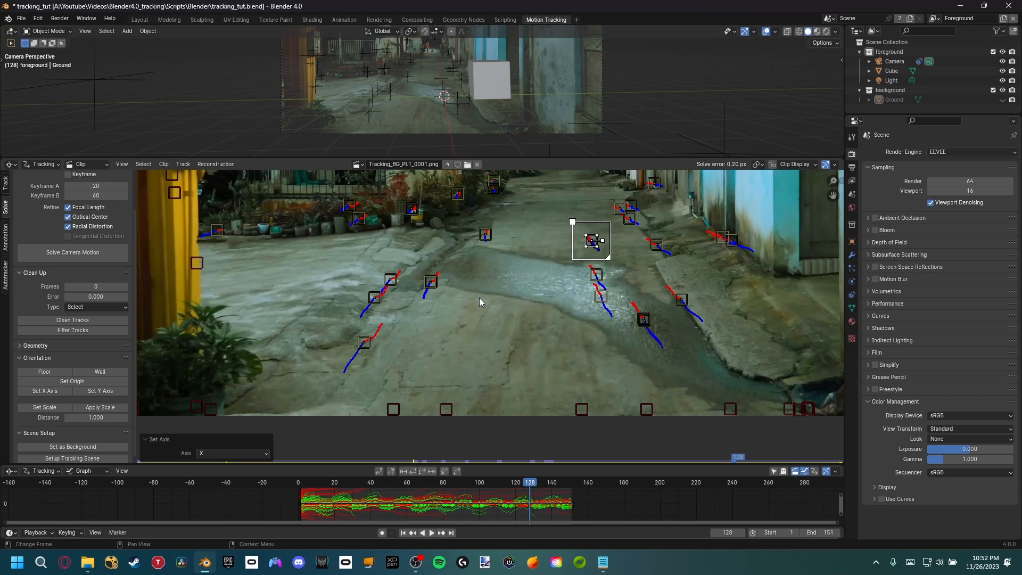
mouse_move(518, 319)
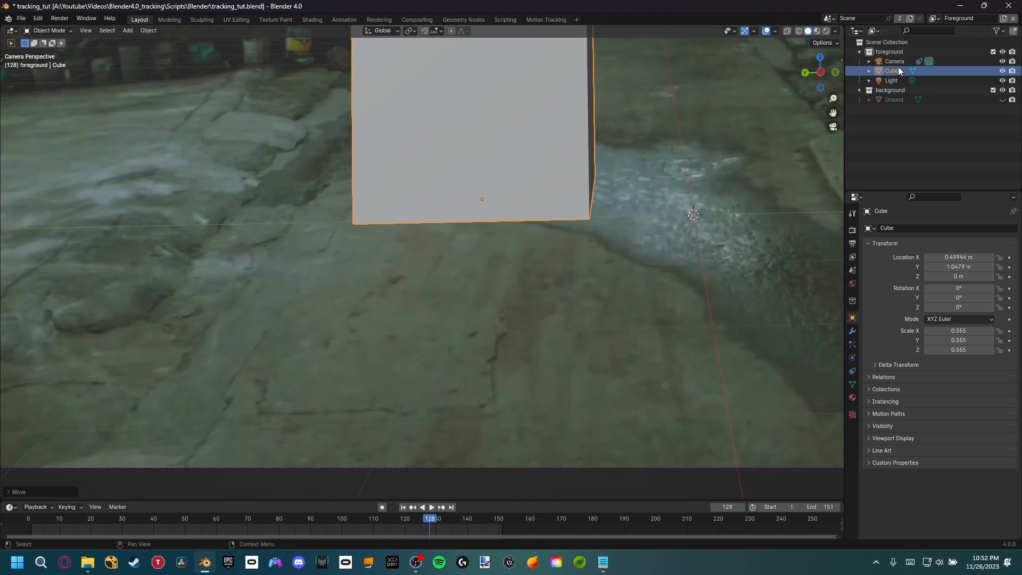
Toggle the camera's background footage, then snap the cube onto the tracked floor point beside the puddle.
click(893, 62)
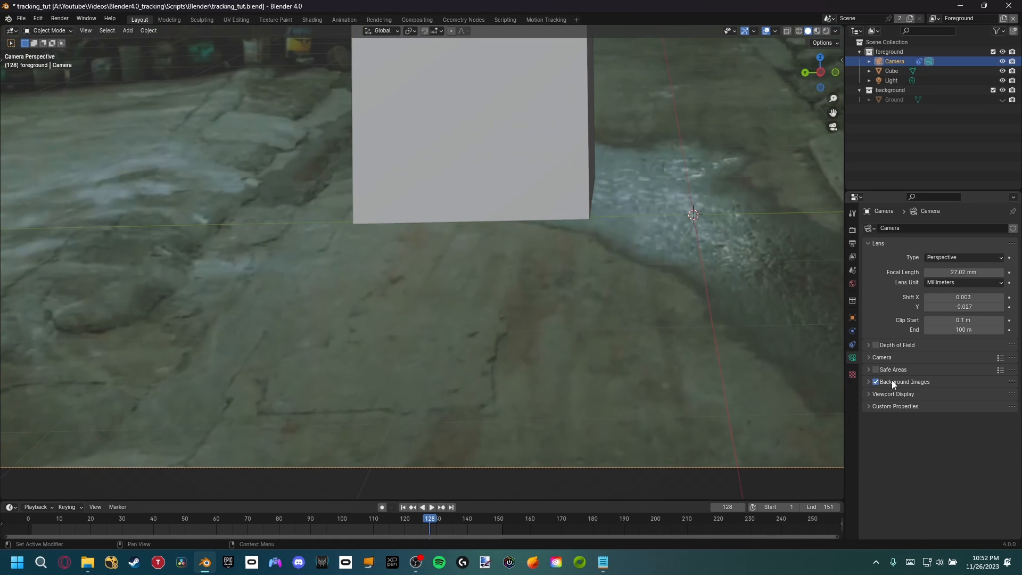
click(903, 381)
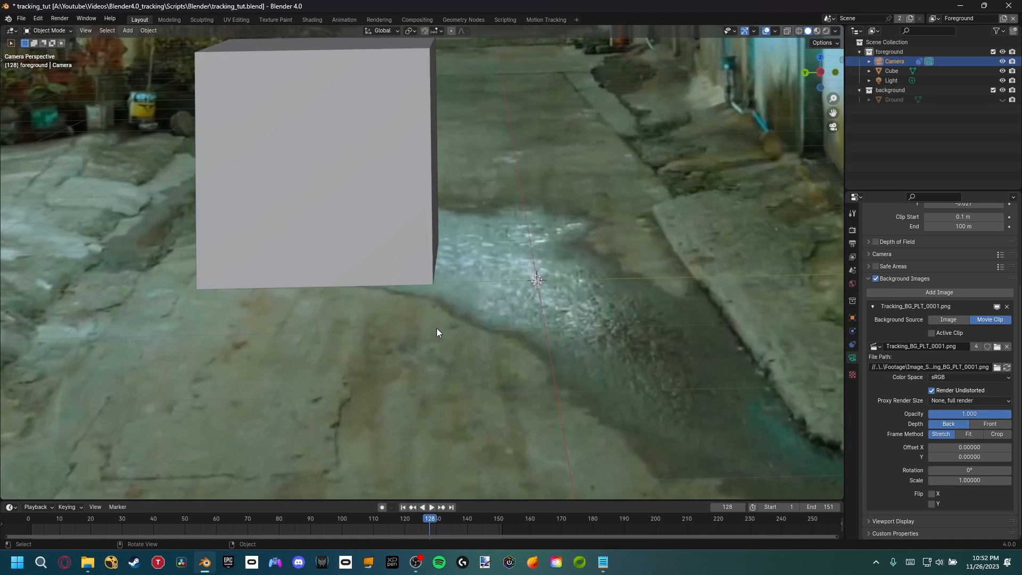
click(891, 70)
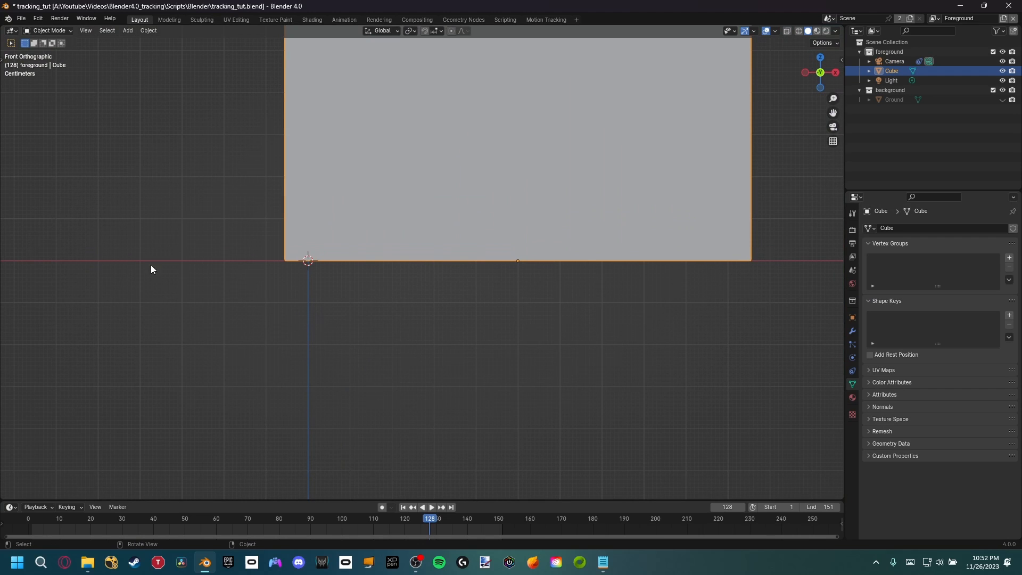
mouse_move(605, 279)
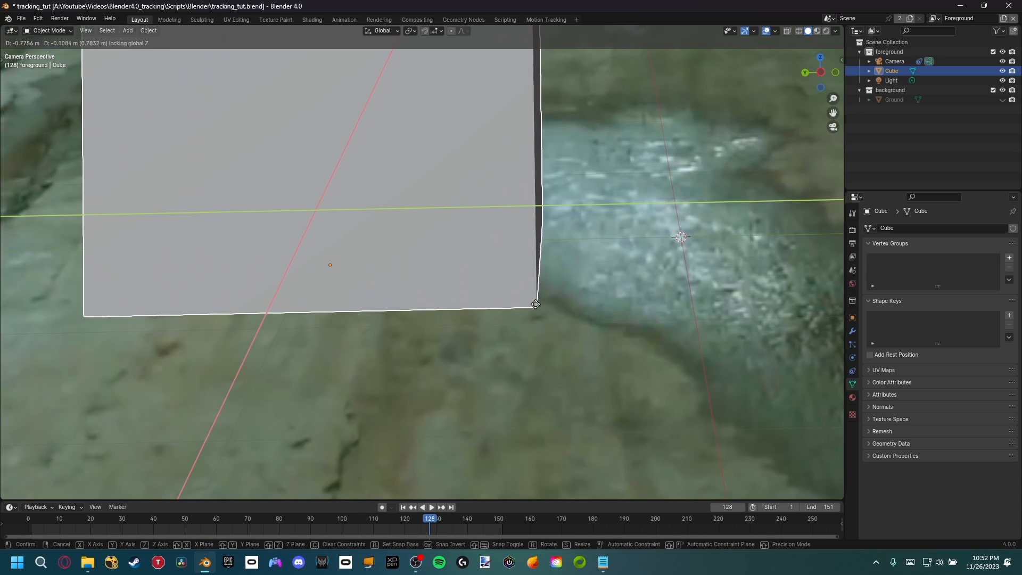
click(533, 322)
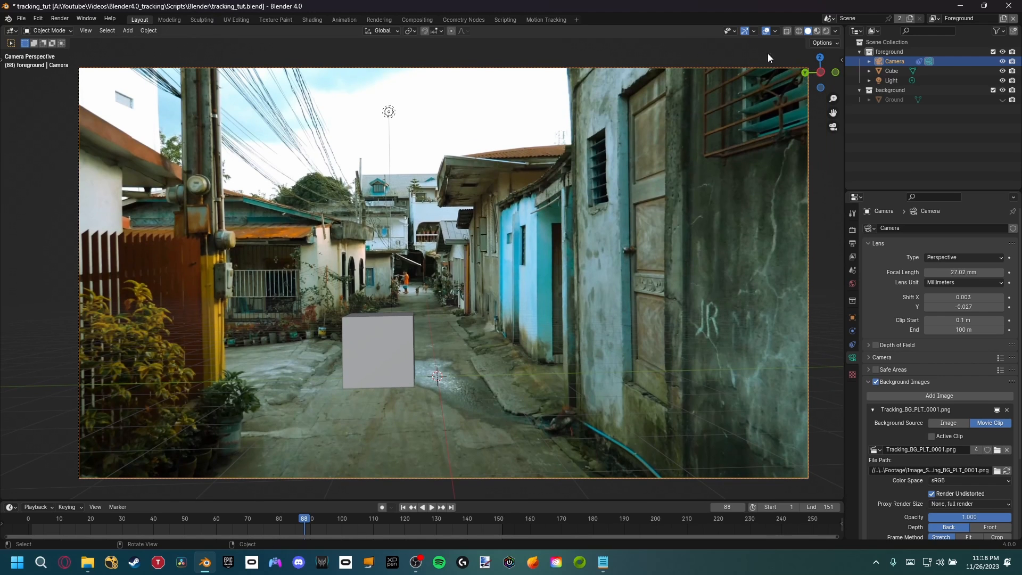
click(755, 31)
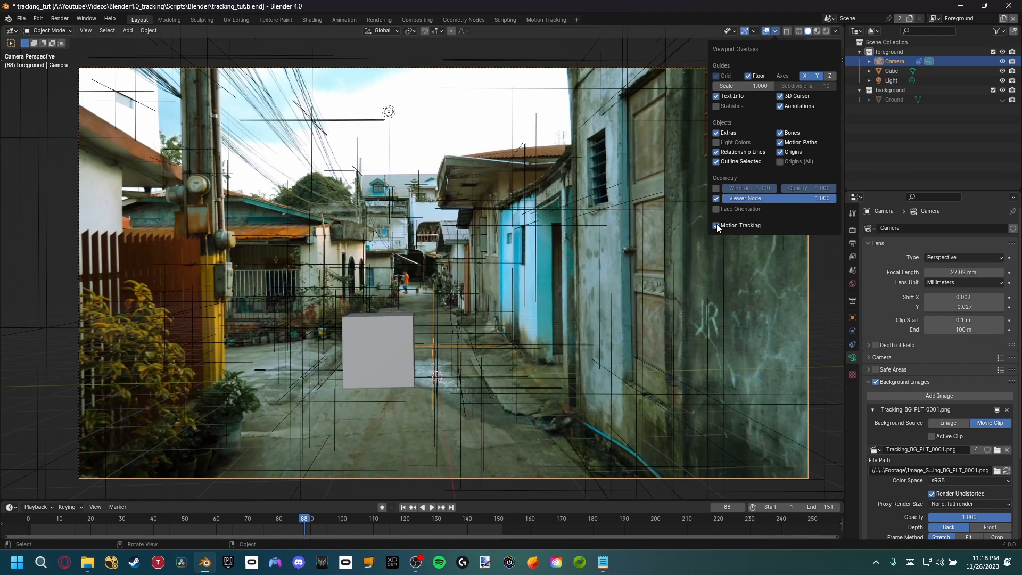
click(715, 224)
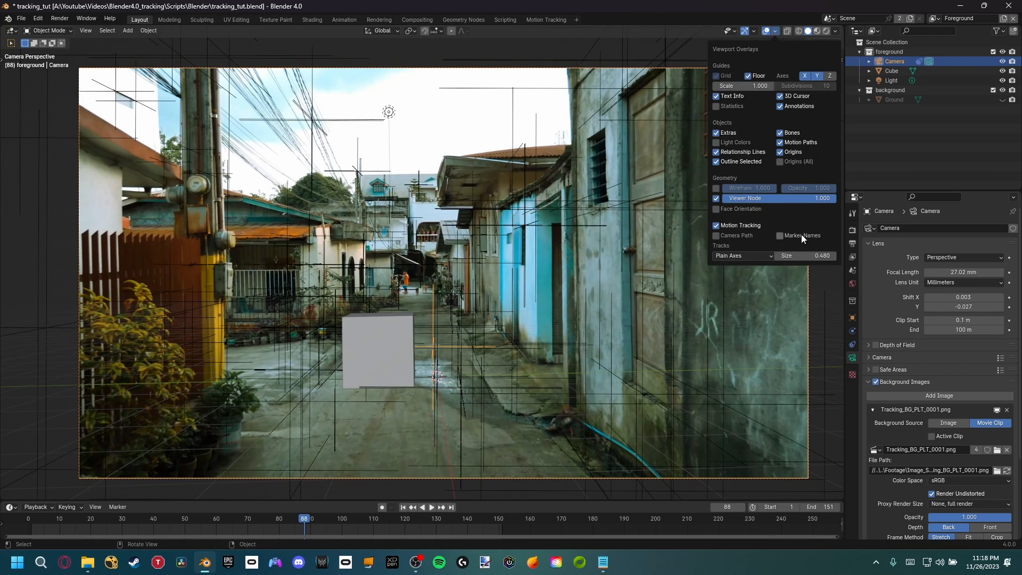
drag(835, 255, 795, 256)
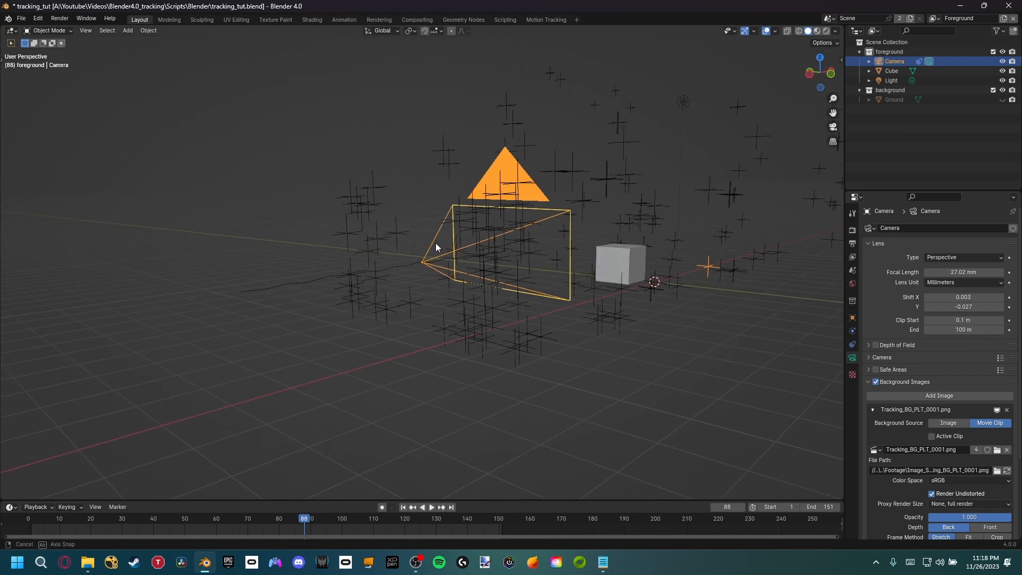
key(KP_0)
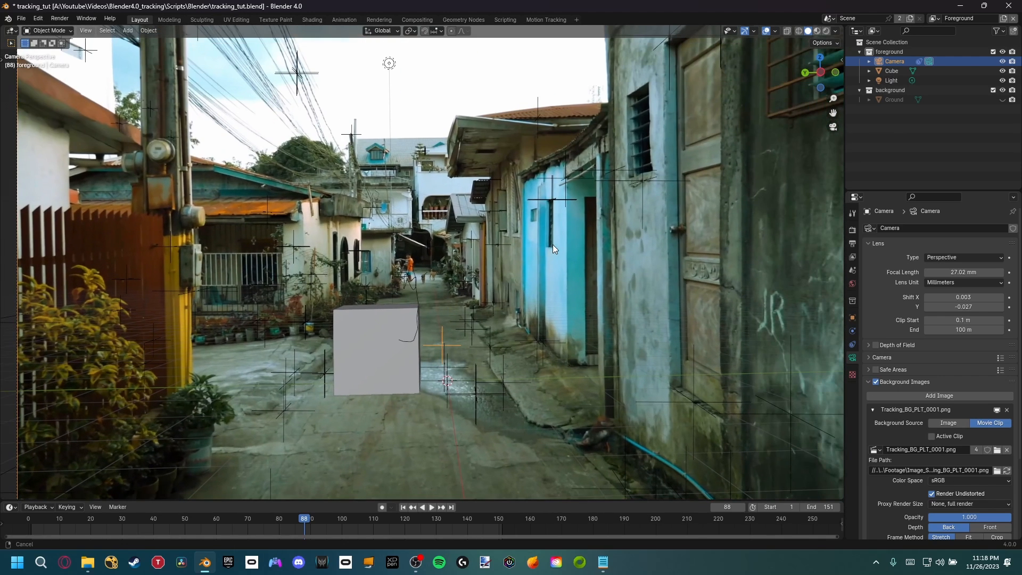
click(776, 30)
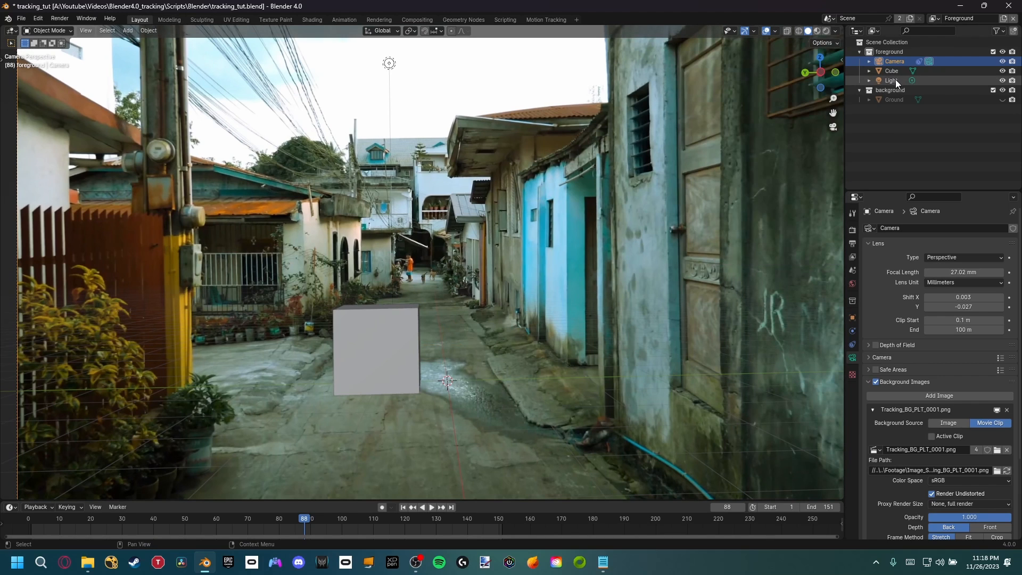
Delete the foreground and background collections, keeping Camera, Cube, Ground and Light in the Scene Collection.
click(890, 51)
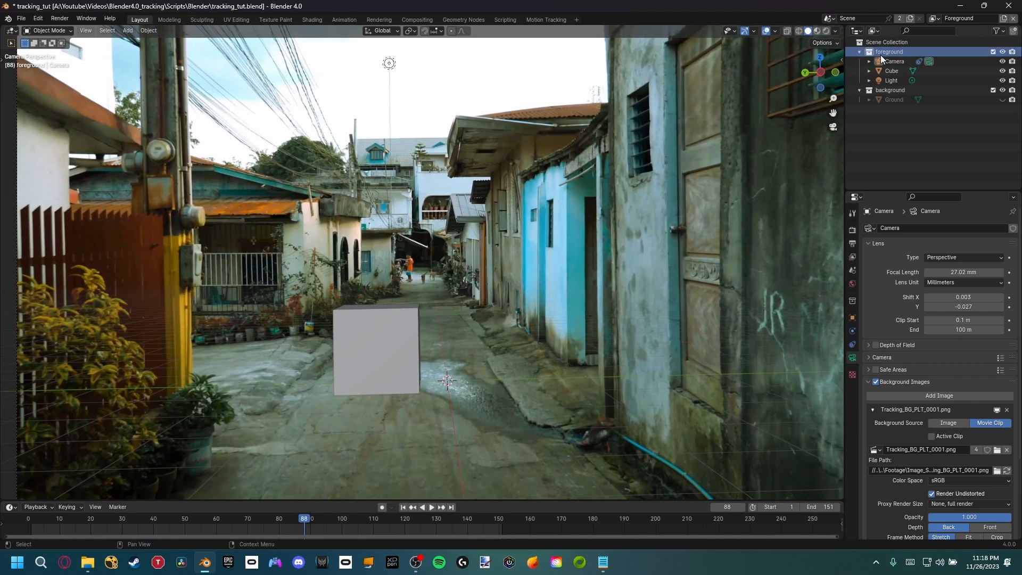
click(889, 51)
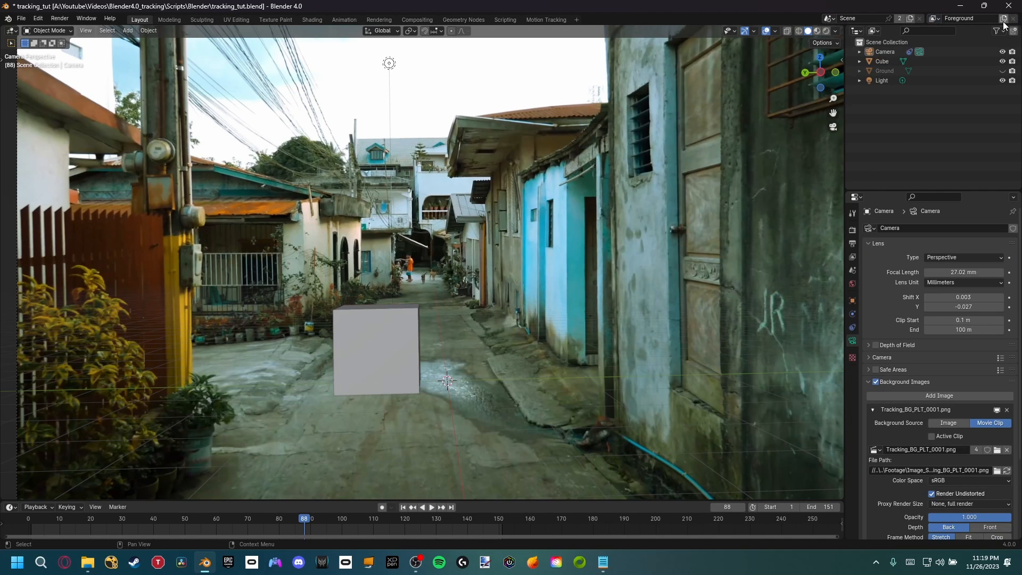
click(416, 19)
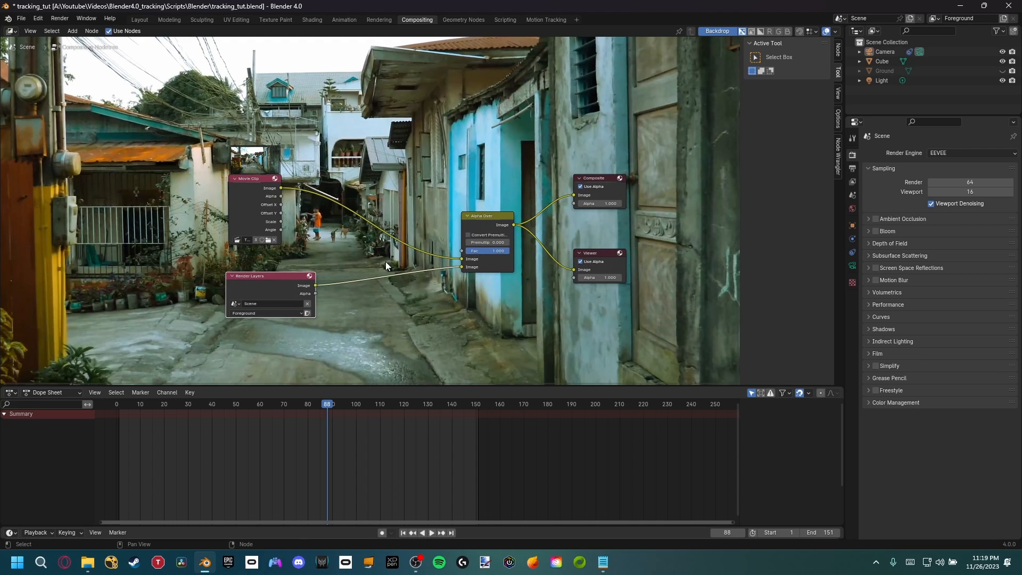
mouse_move(430, 164)
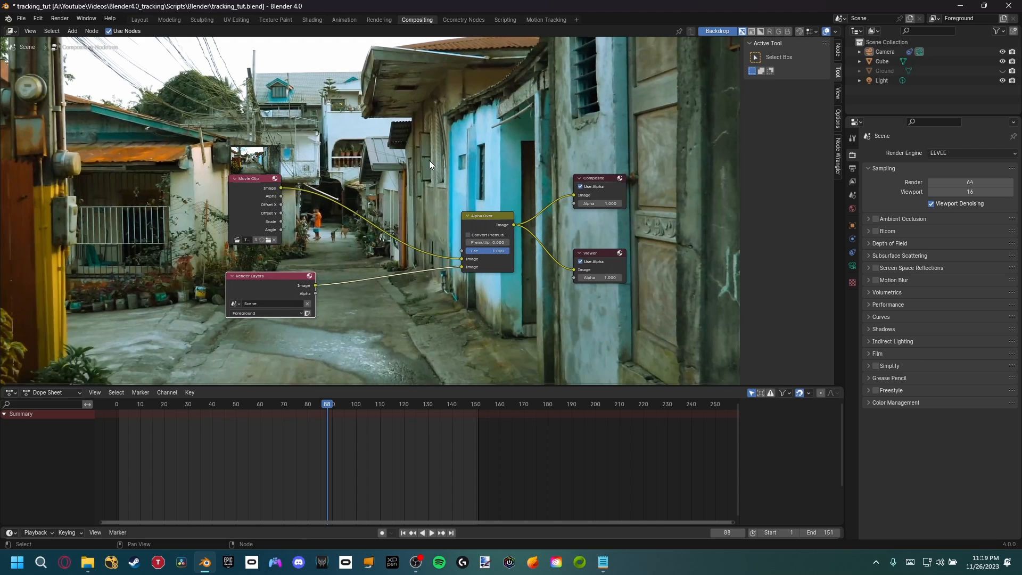
Save the .blend file with Ctrl+S and return to the Layout workspace.
key(ctrl+s)
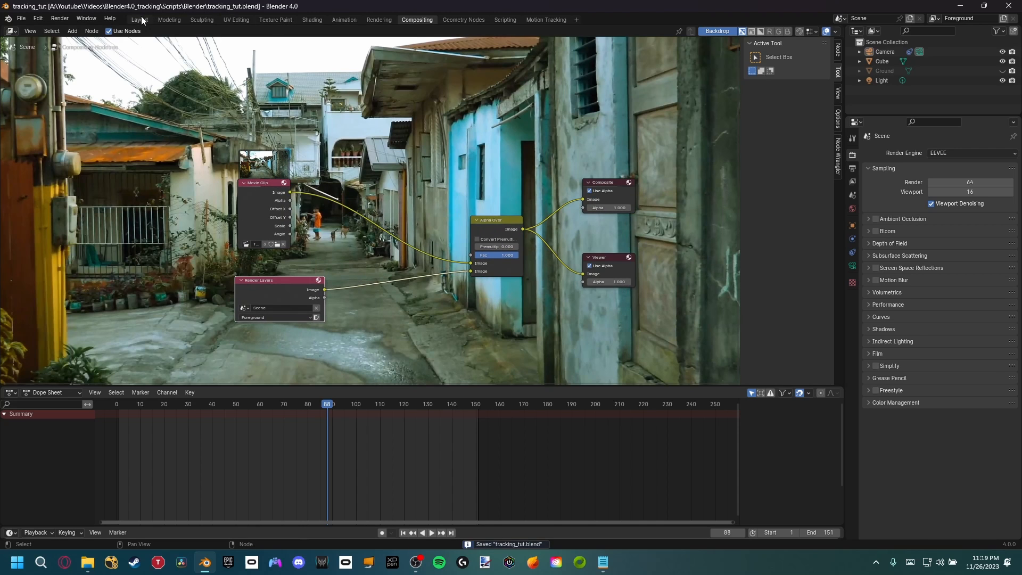
click(138, 19)
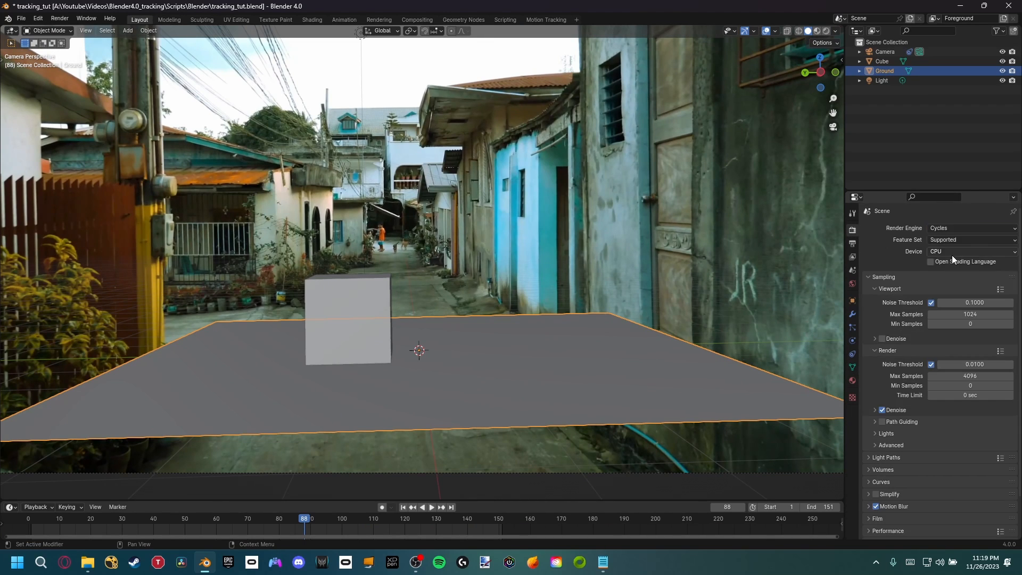
Set Cycles to GPU Compute and view the rendered camera shot with the cube's shadow on the alley floor.
click(970, 251)
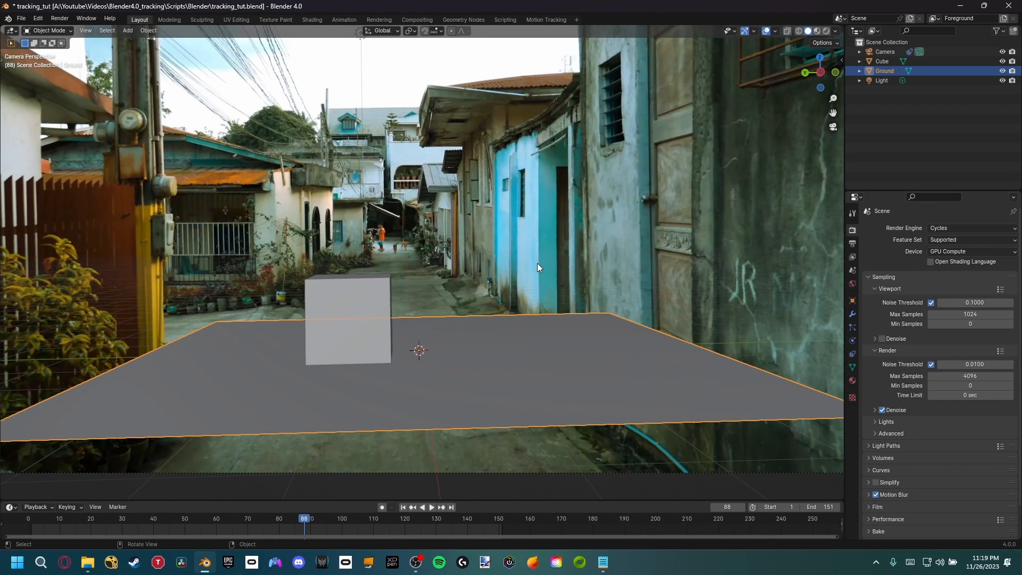
drag(537, 267, 476, 301)
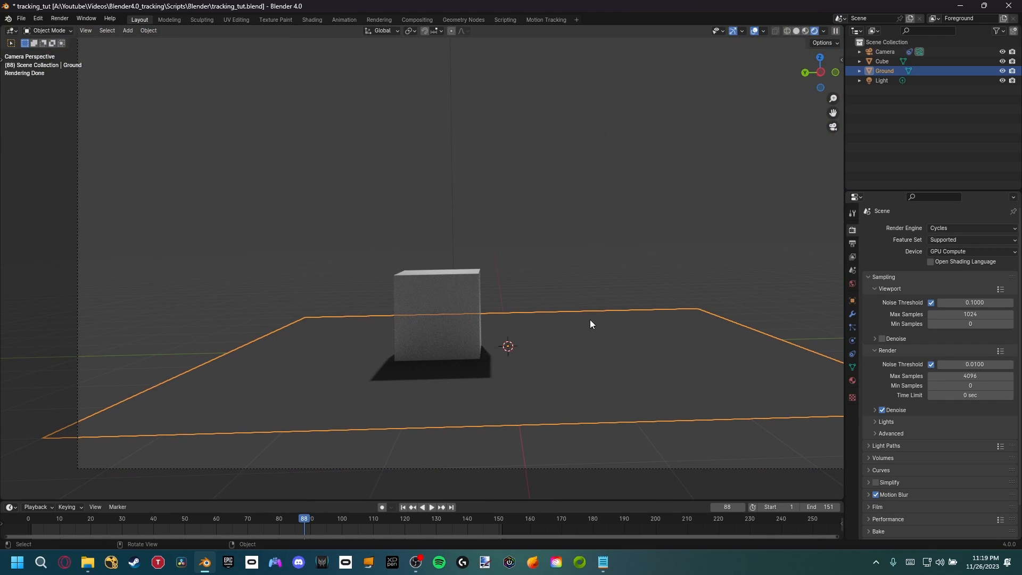
mouse_move(477, 384)
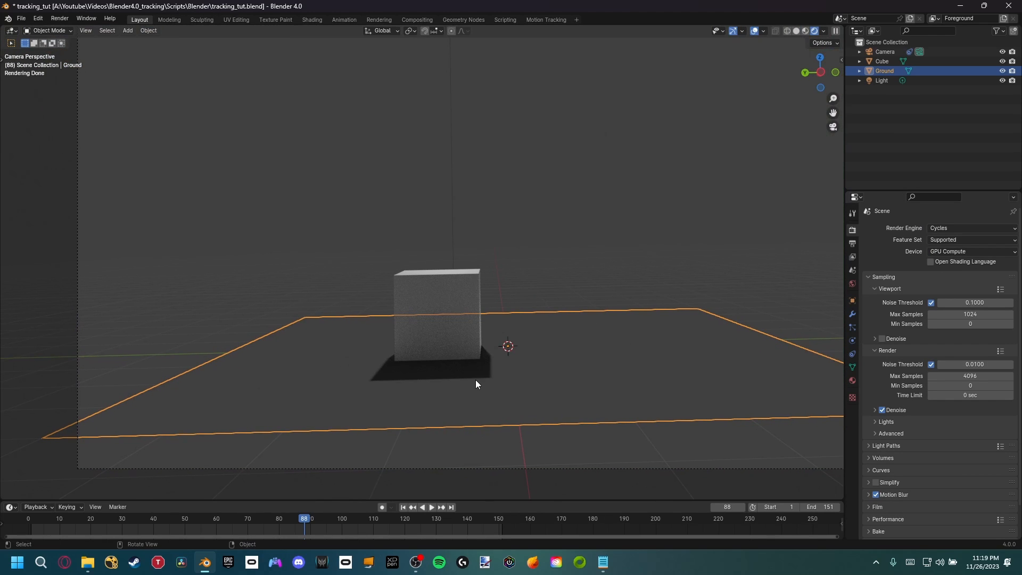
scroll(down, 3)
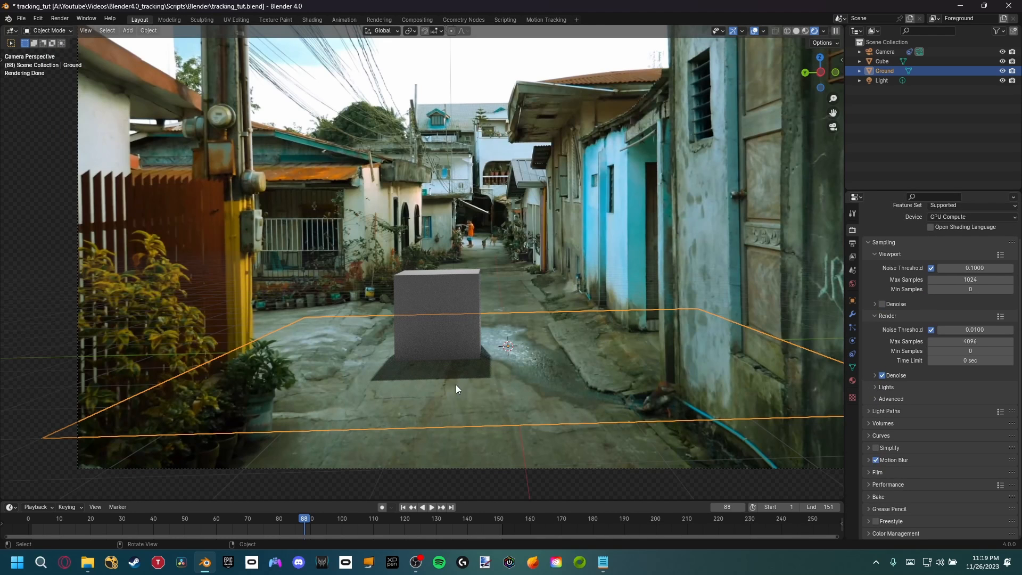
mouse_move(533, 354)
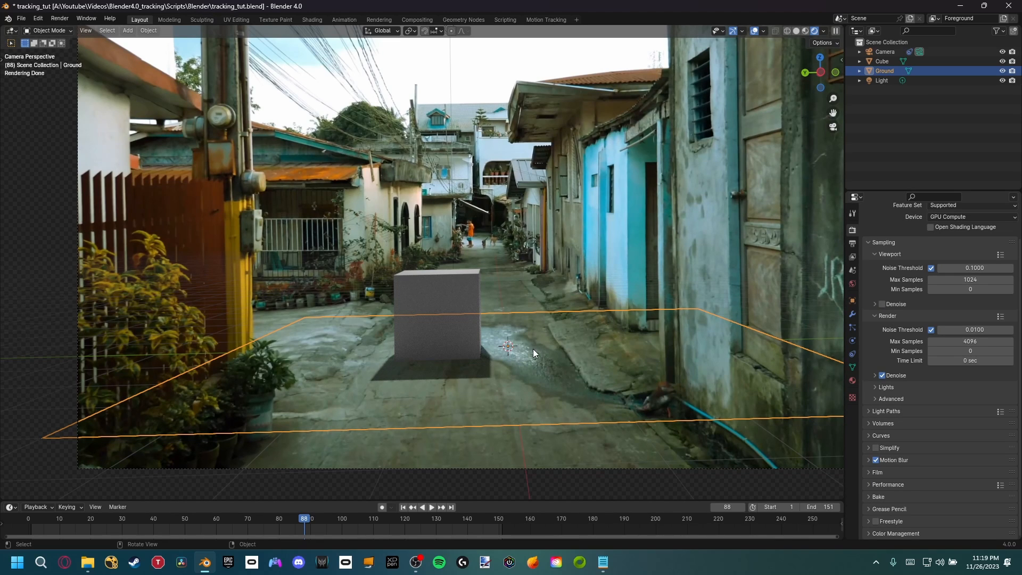
mouse_move(541, 349)
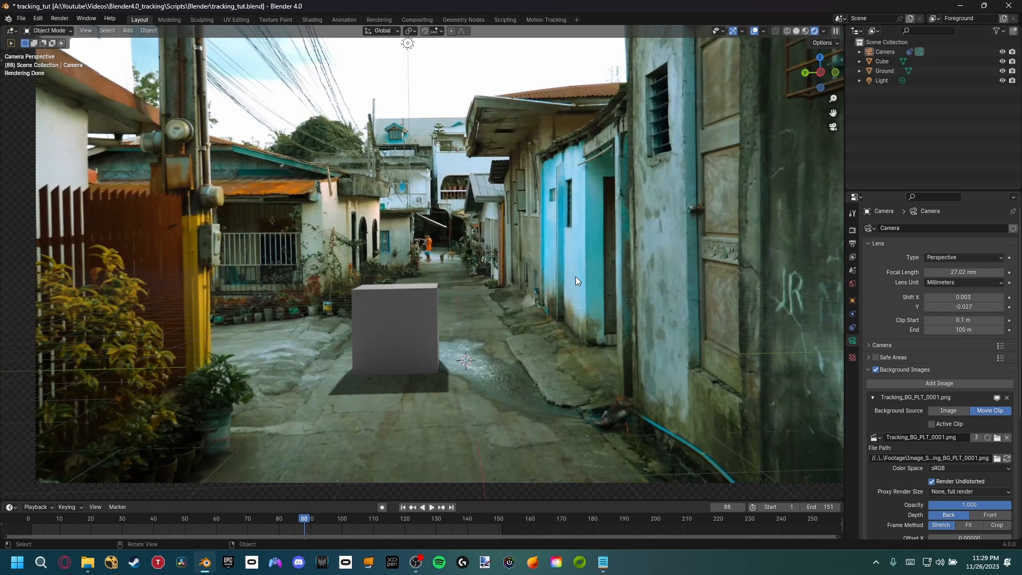
mouse_move(538, 273)
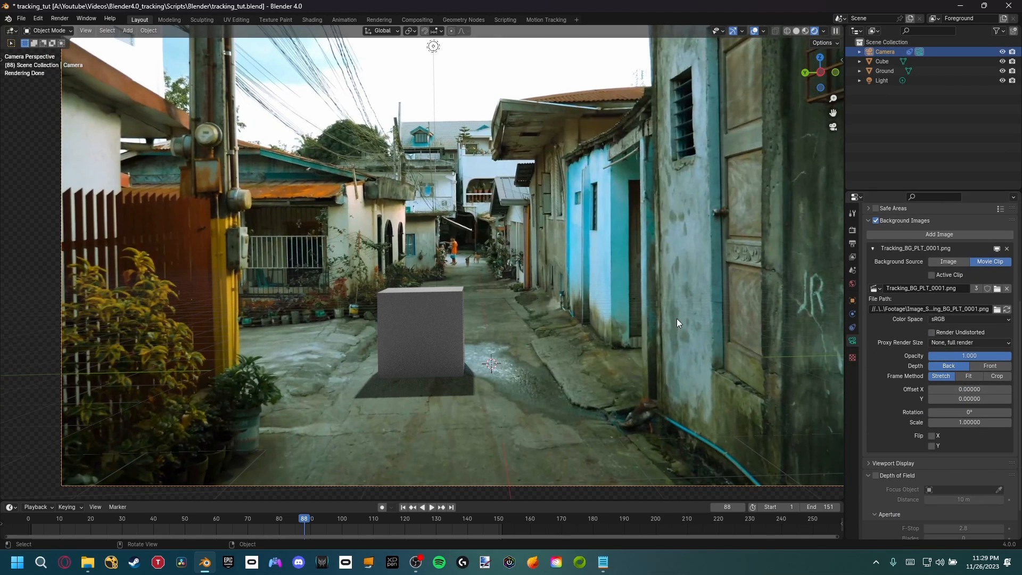
Uncheck Render Undistorted for the camera background and move to the Compositing workspace.
click(931, 332)
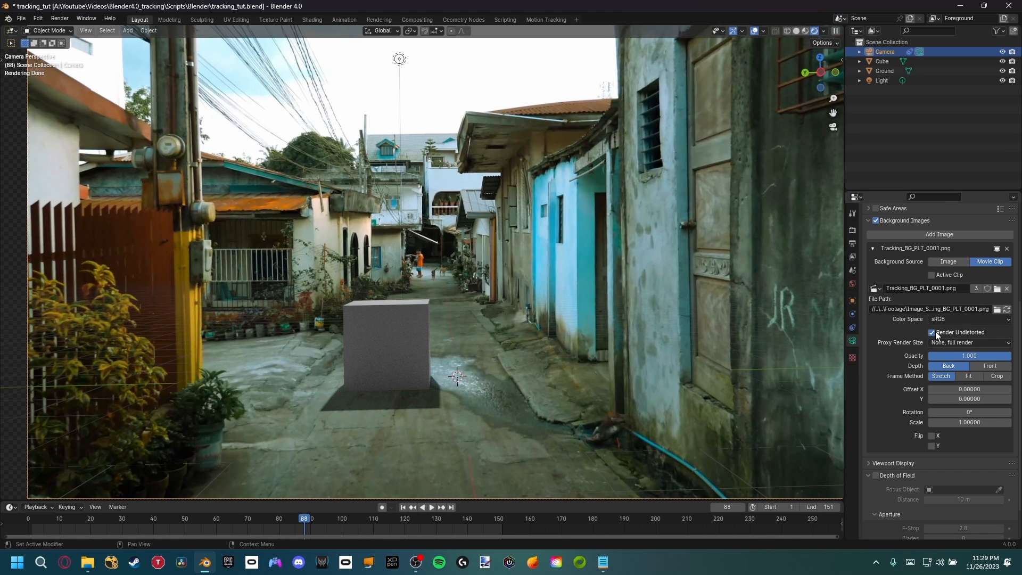
click(931, 332)
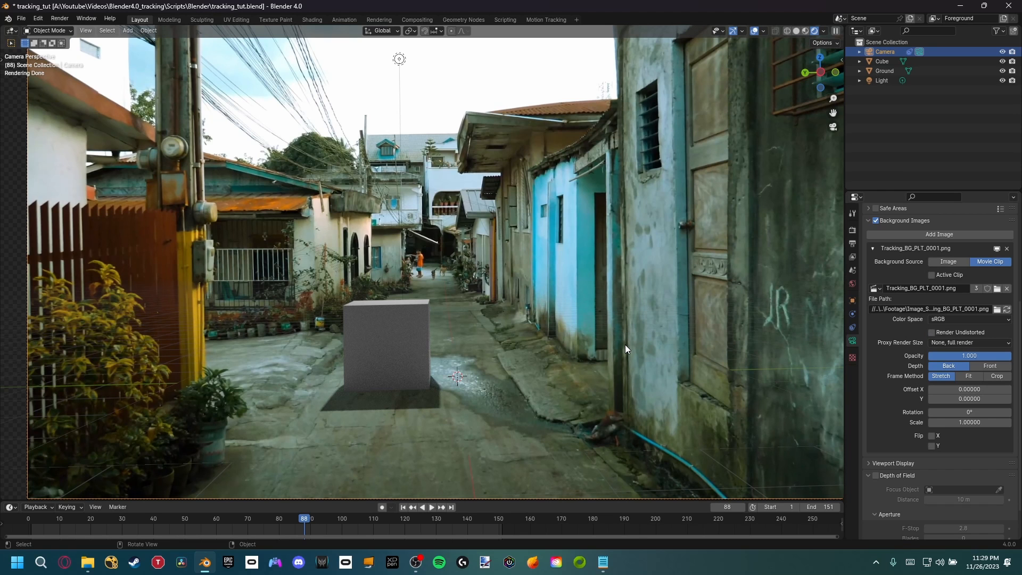
mouse_move(443, 18)
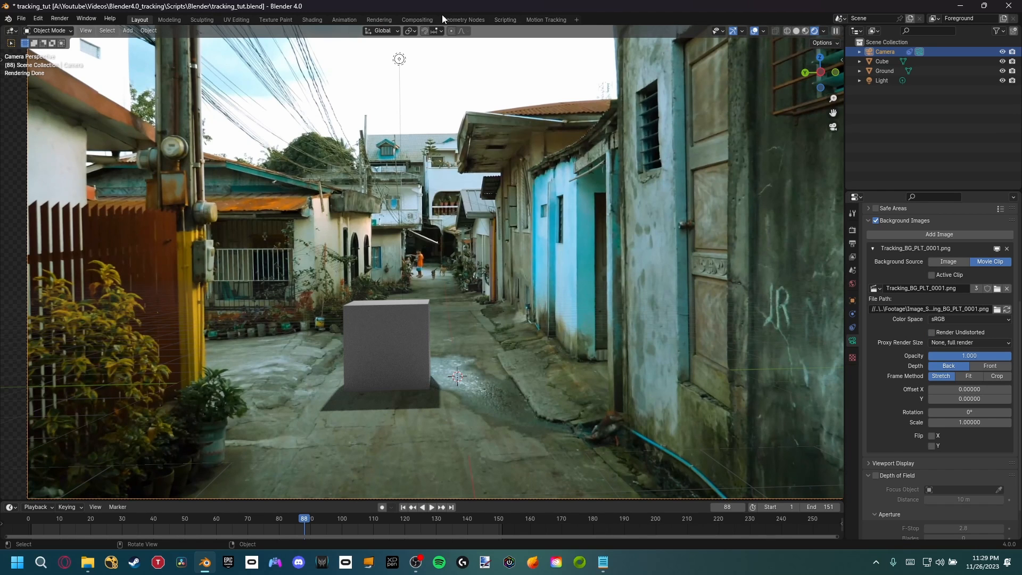
click(416, 19)
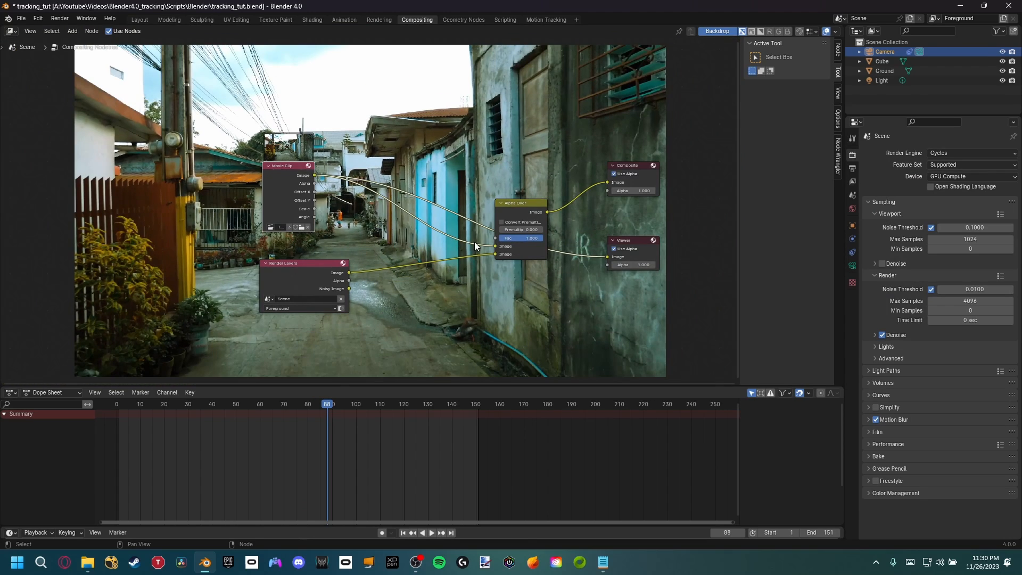
click(139, 19)
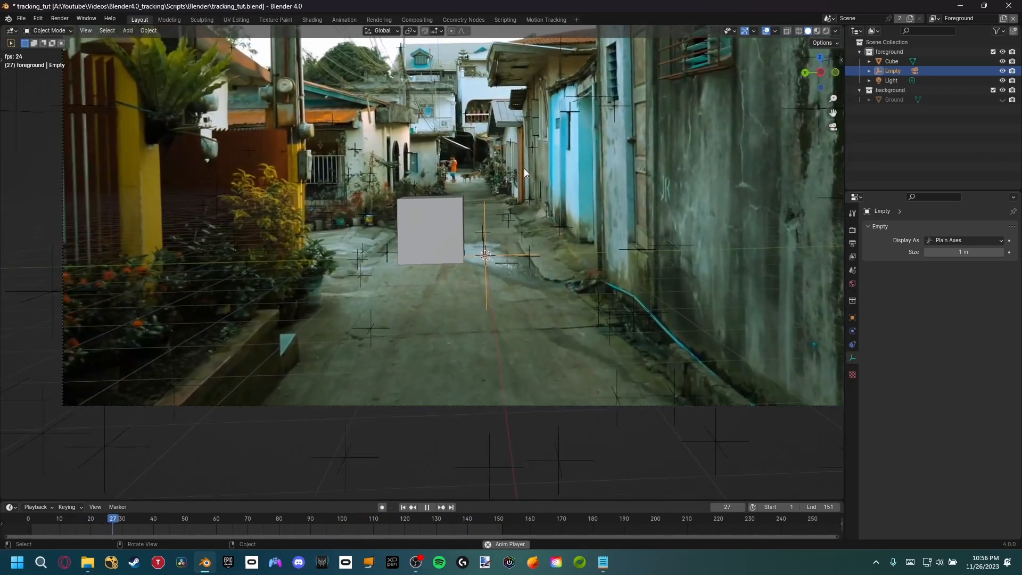
Play the tracked shot to frame 119 to confirm the cube stays planted on the alley floor.
click(427, 507)
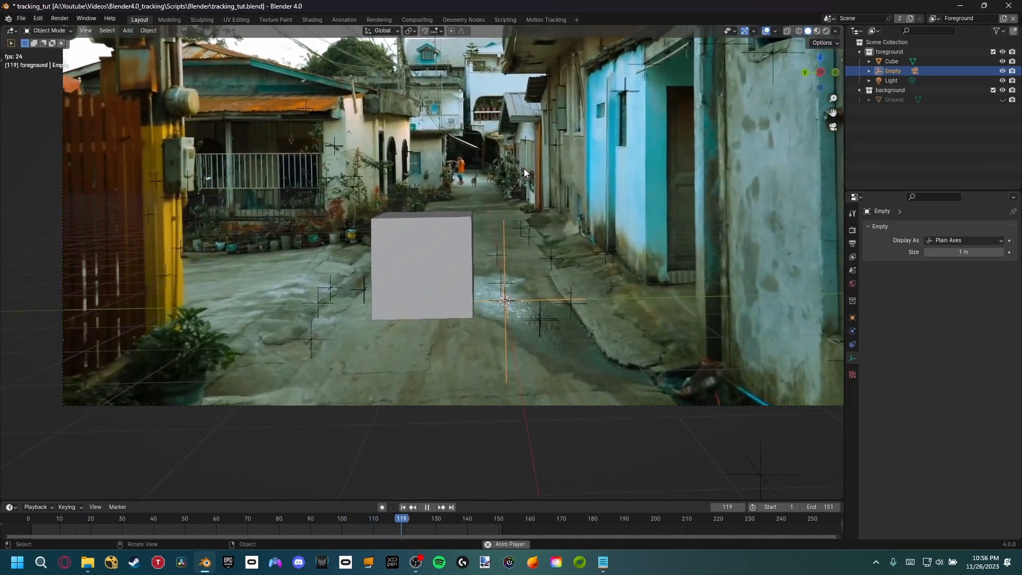